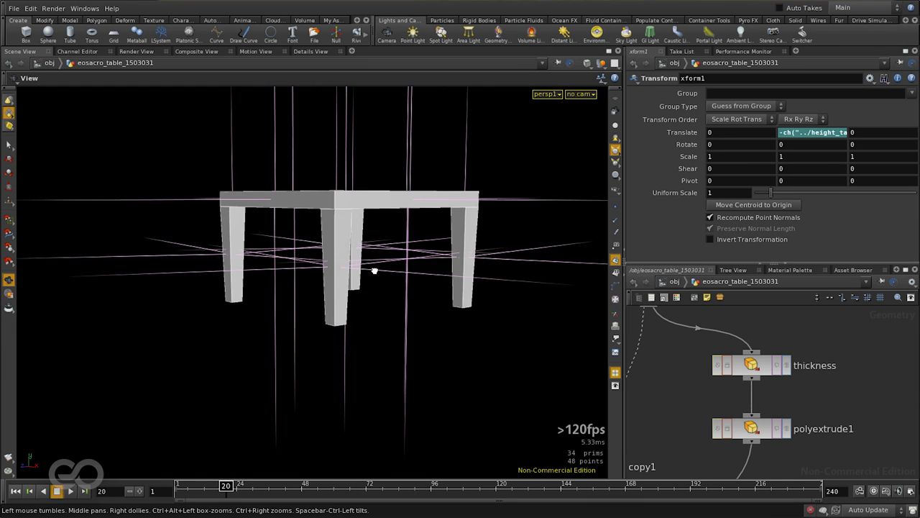
Inspect the tabletop stages: the Top_base rectangle, the thickness extrusion and the polyextrude1 rim.
{"action": "left_click_drag", "start_coordinate": [374, 271], "coordinate": [608, 414]}
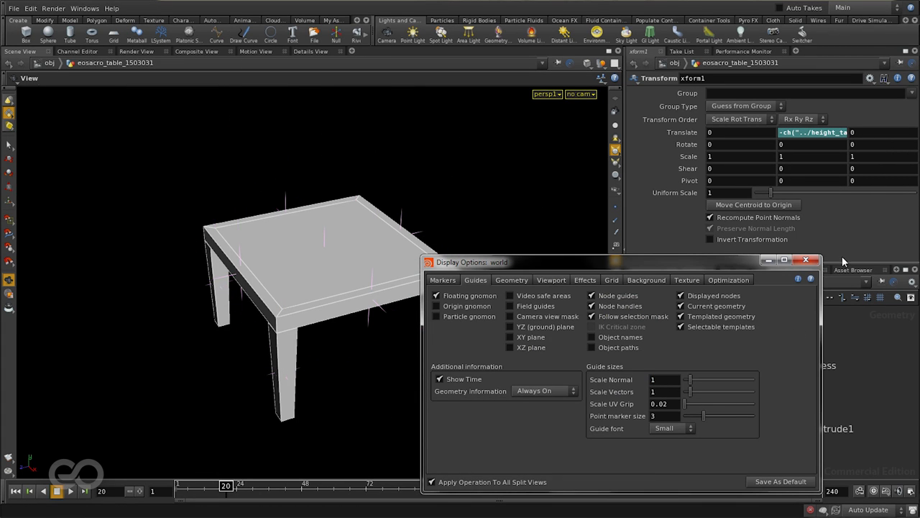
{"action": "left_click", "coordinate": [806, 259]}
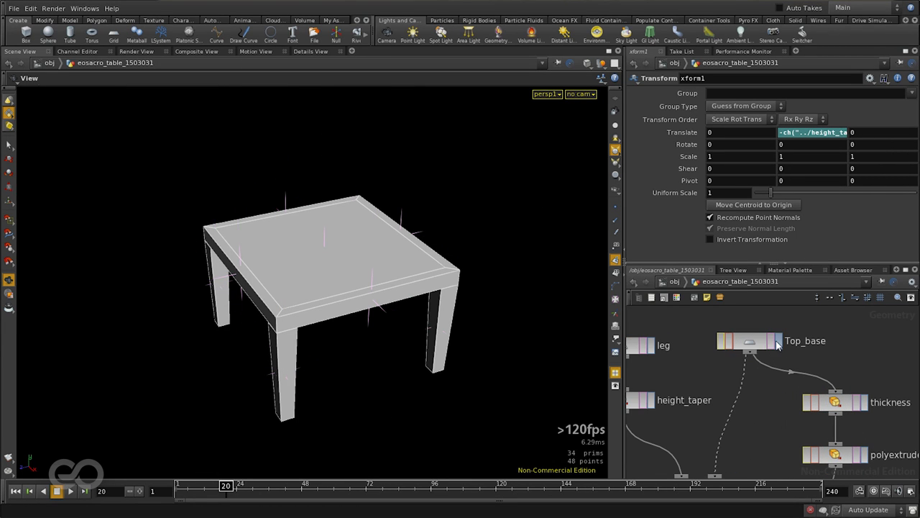
{"action": "left_click", "coordinate": [749, 340]}
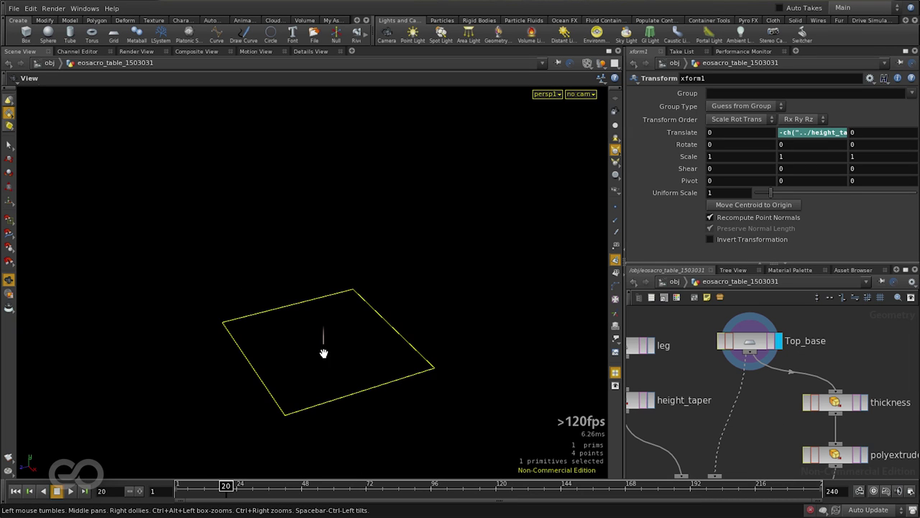
{"action": "left_click_drag", "start_coordinate": [324, 352], "coordinate": [336, 308]}
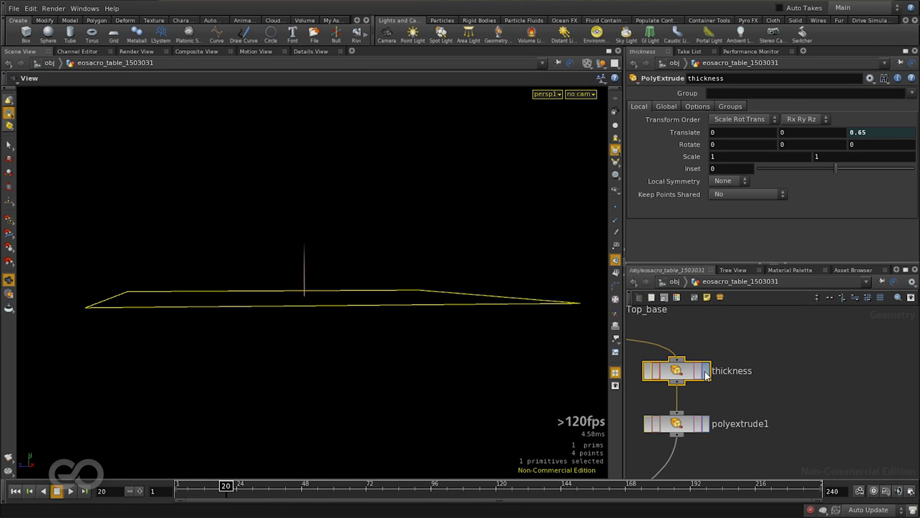
{"action": "left_click", "coordinate": [675, 371]}
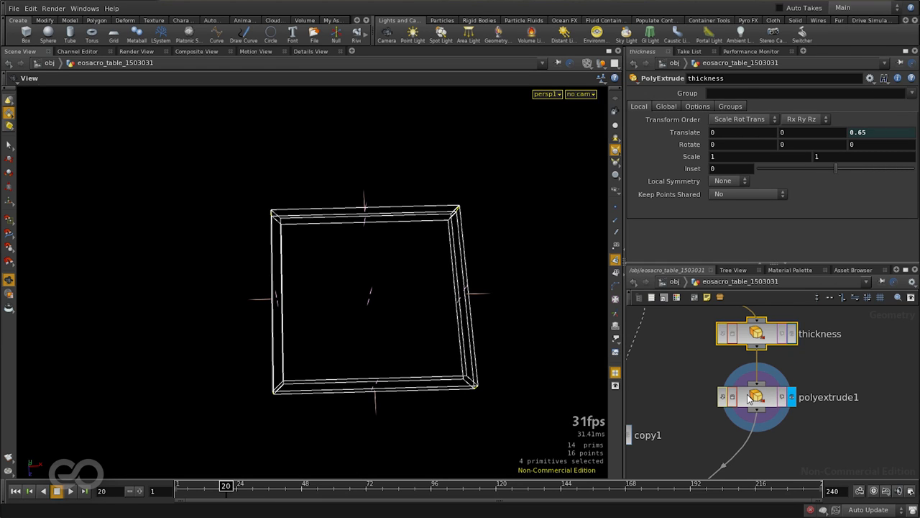
{"action": "left_click", "coordinate": [757, 396]}
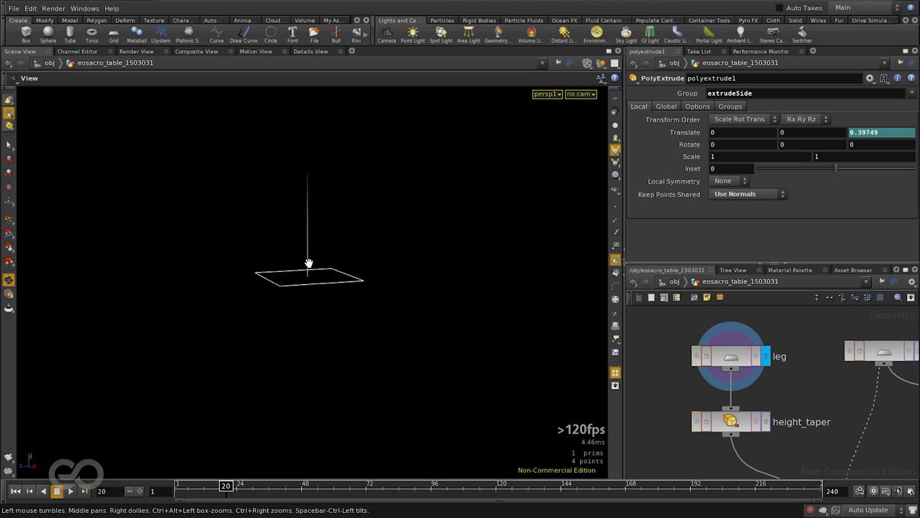
View the leg's square profile and orbit around the tapered leg extrusion.
{"action": "left_click", "coordinate": [731, 421]}
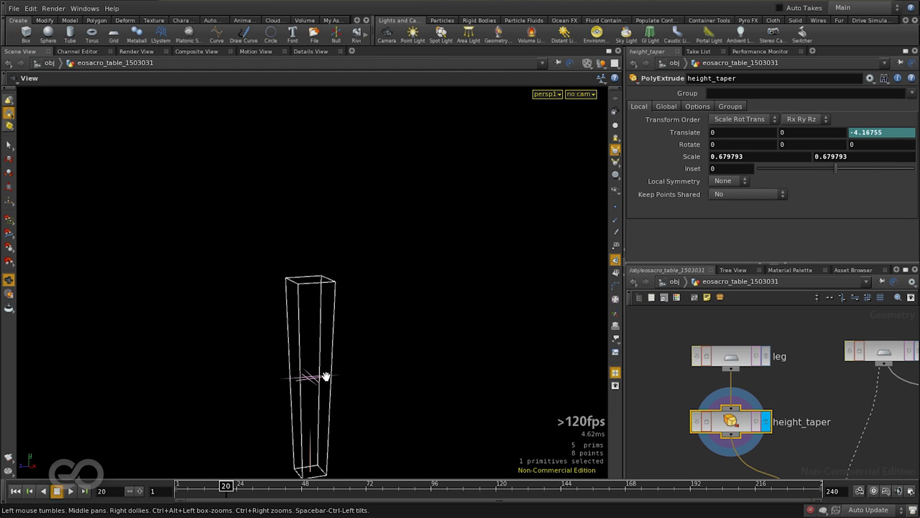
{"action": "left_click_drag", "start_coordinate": [325, 376], "coordinate": [388, 342]}
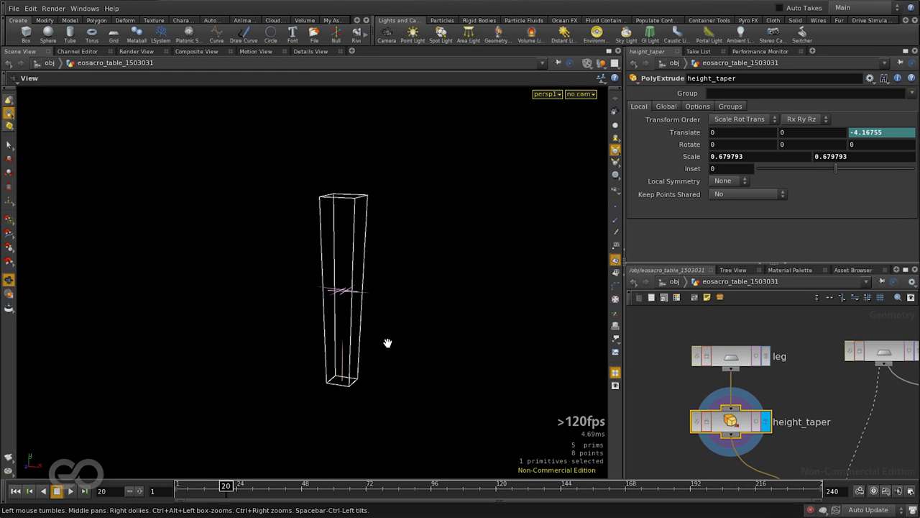
{"action": "left_click_drag", "start_coordinate": [388, 342], "coordinate": [319, 319]}
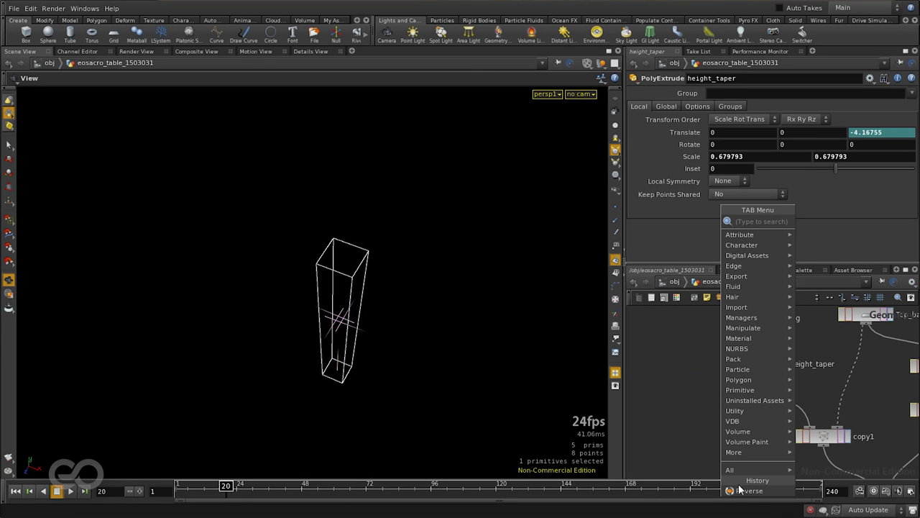
Add a Reverse node from Tab history and orbit the assembled four-legged table.
{"action": "left_click", "coordinate": [750, 490]}
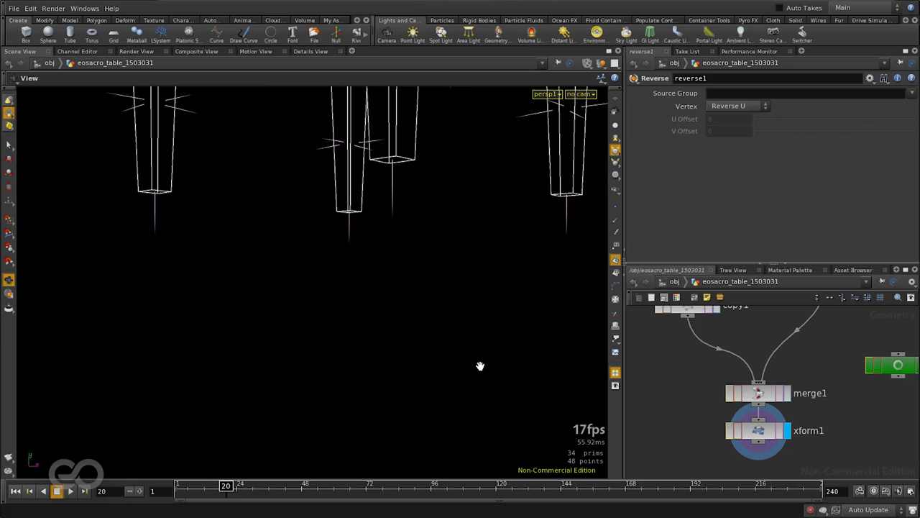
{"action": "left_click_drag", "start_coordinate": [480, 366], "coordinate": [409, 277]}
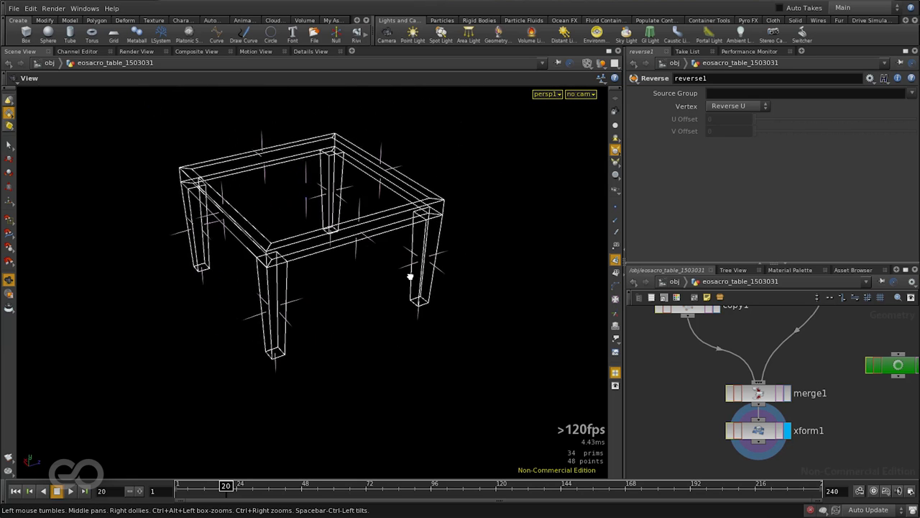
{"action": "left_click_drag", "start_coordinate": [410, 277], "coordinate": [446, 246]}
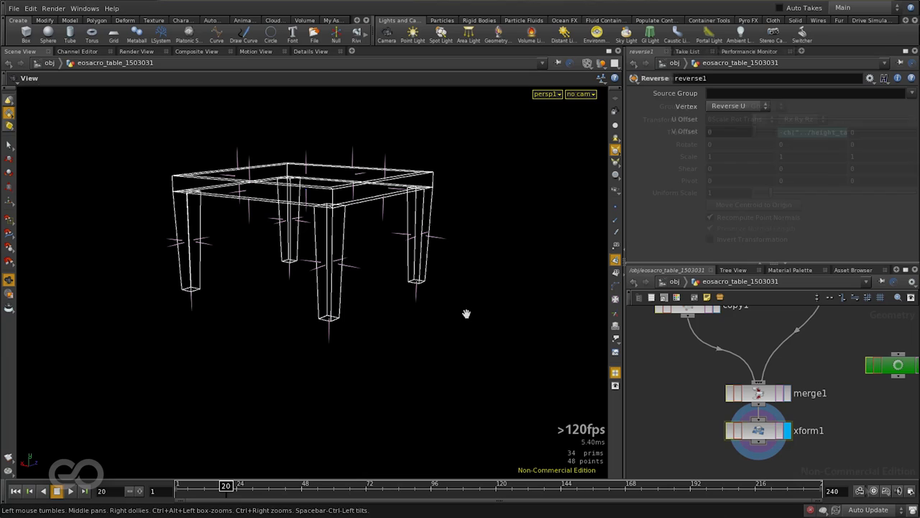
Add a ZX Plane polygon Circle wired into thickness, giving a ten-sided top.
{"action": "left_click", "coordinate": [758, 430]}
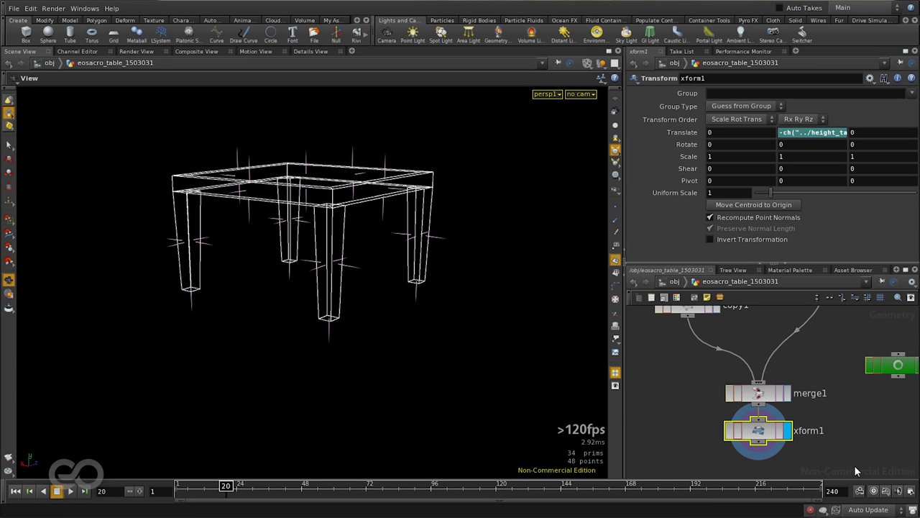
{"action": "mouse_move", "coordinate": [456, 265]}
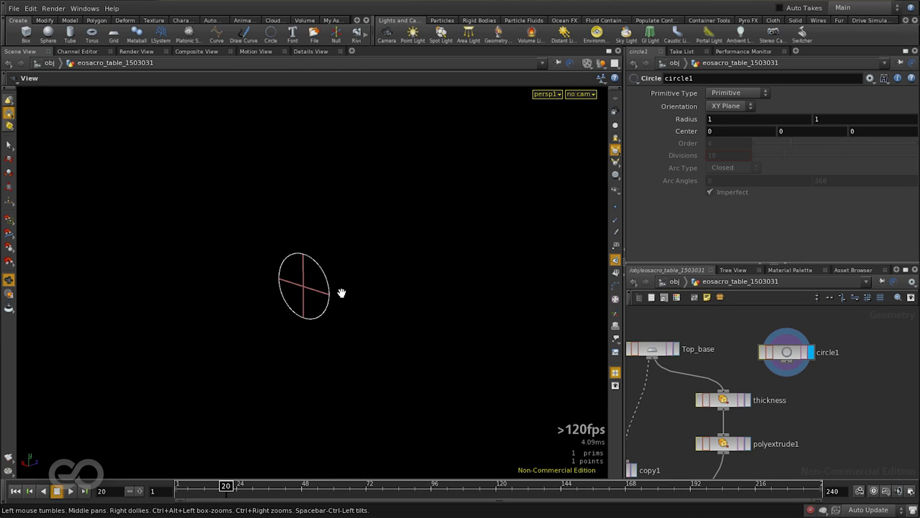
{"action": "left_click_drag", "start_coordinate": [341, 291], "coordinate": [284, 276]}
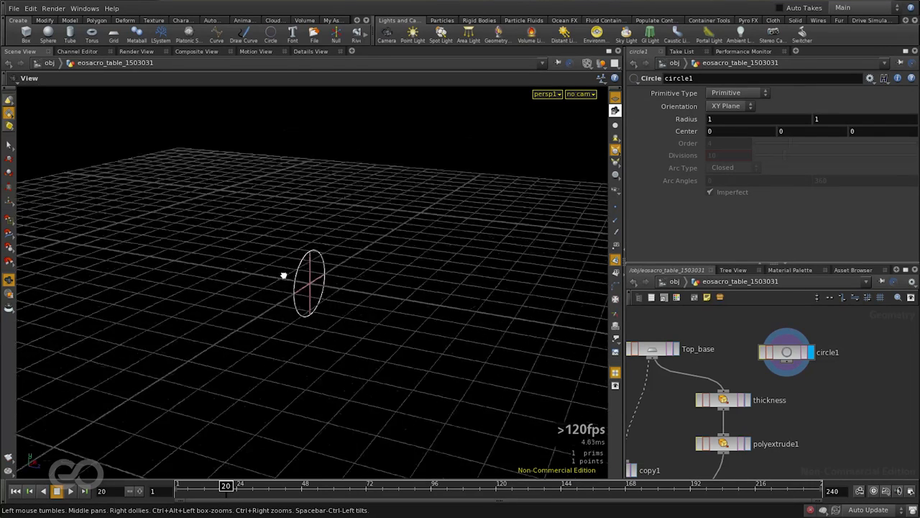
{"action": "left_click", "coordinate": [729, 105]}
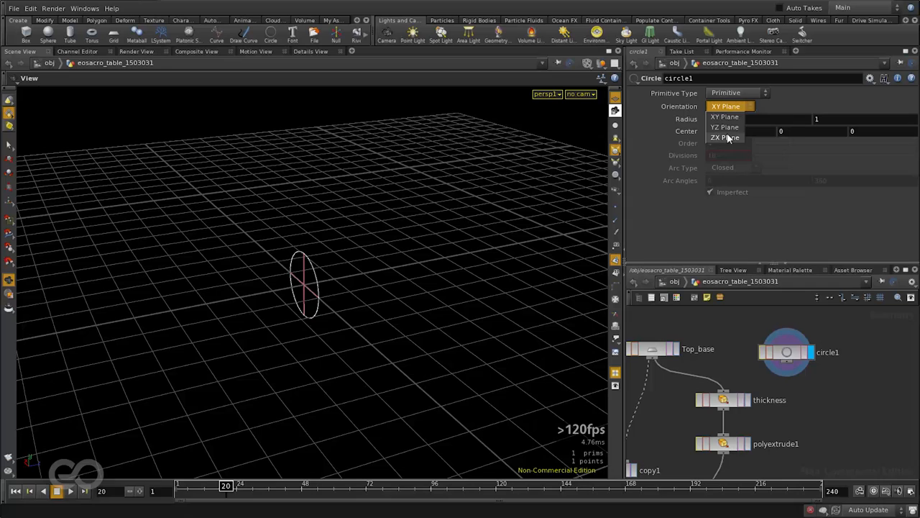
{"action": "left_click", "coordinate": [724, 137]}
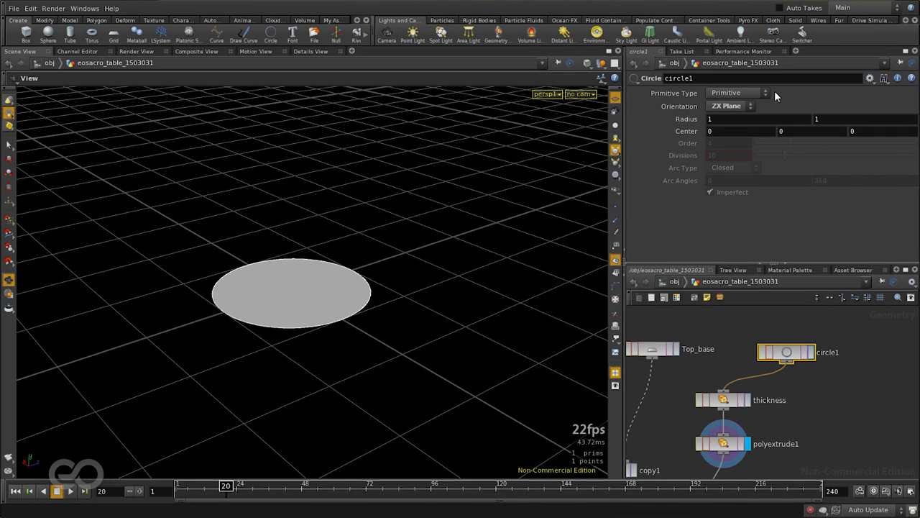
{"action": "mouse_move", "coordinate": [733, 99]}
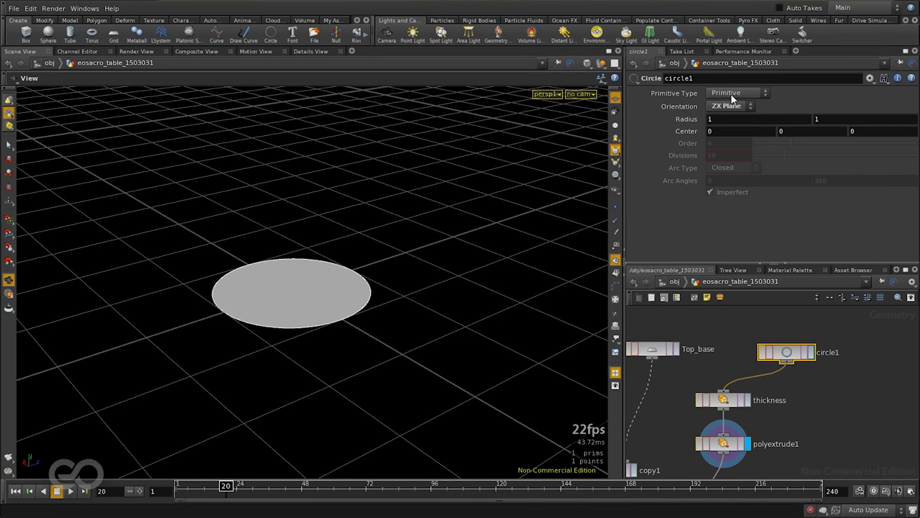
{"action": "left_click", "coordinate": [736, 92]}
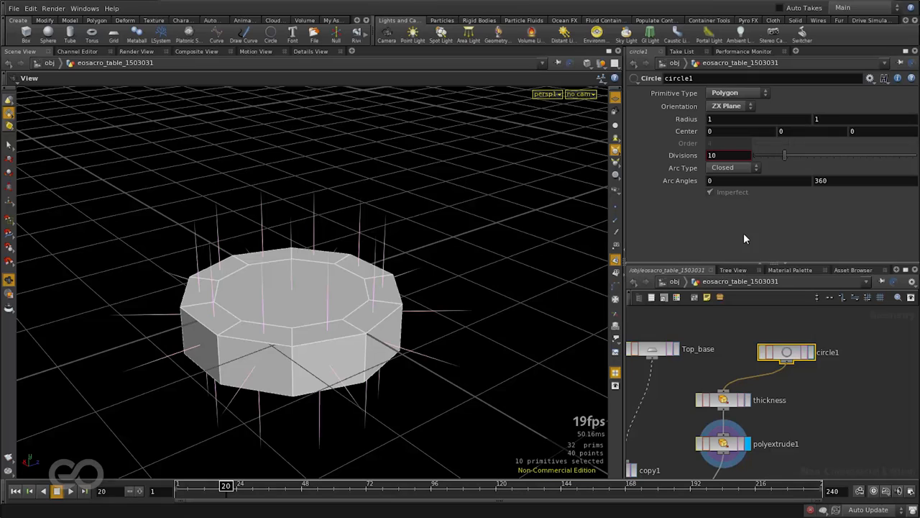
{"action": "left_click_drag", "start_coordinate": [288, 316], "coordinate": [345, 259]}
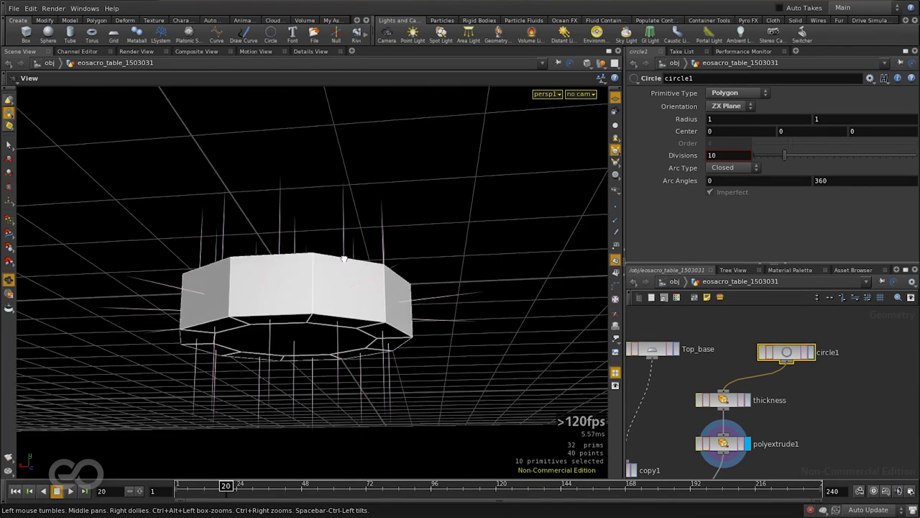
{"action": "left_click_drag", "start_coordinate": [345, 258], "coordinate": [302, 324]}
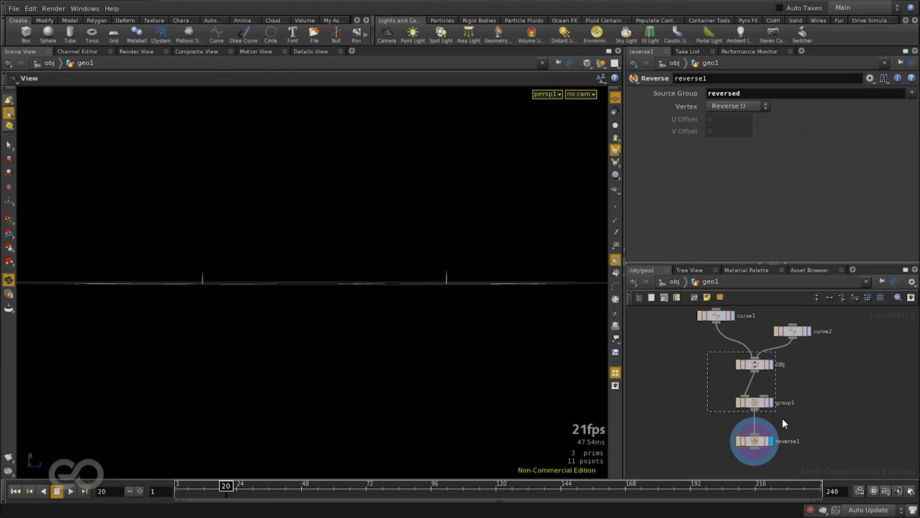
Copy merge, group1 and reverse1 from geo1 and paste them as the Normals_Check subnet.
{"action": "left_click", "coordinate": [755, 364]}
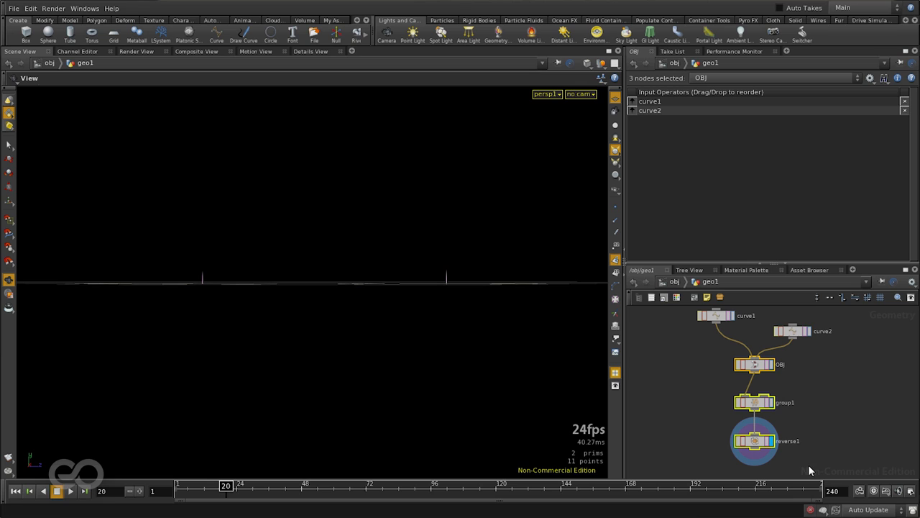
{"action": "mouse_move", "coordinate": [808, 469]}
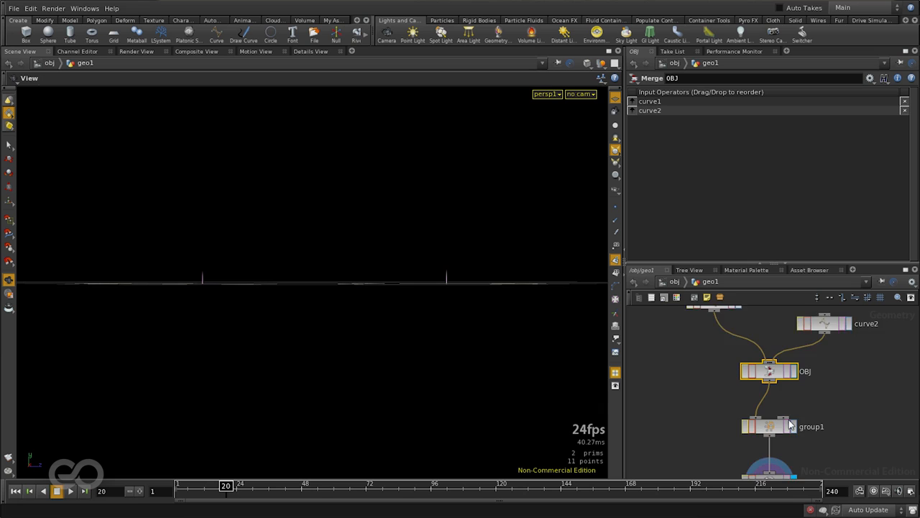
{"action": "left_click", "coordinate": [769, 426]}
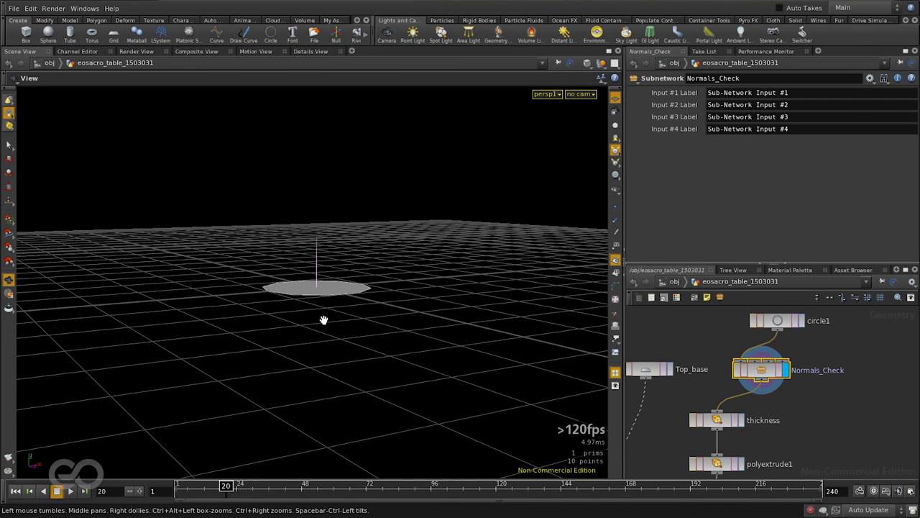
{"action": "mouse_move", "coordinate": [362, 156]}
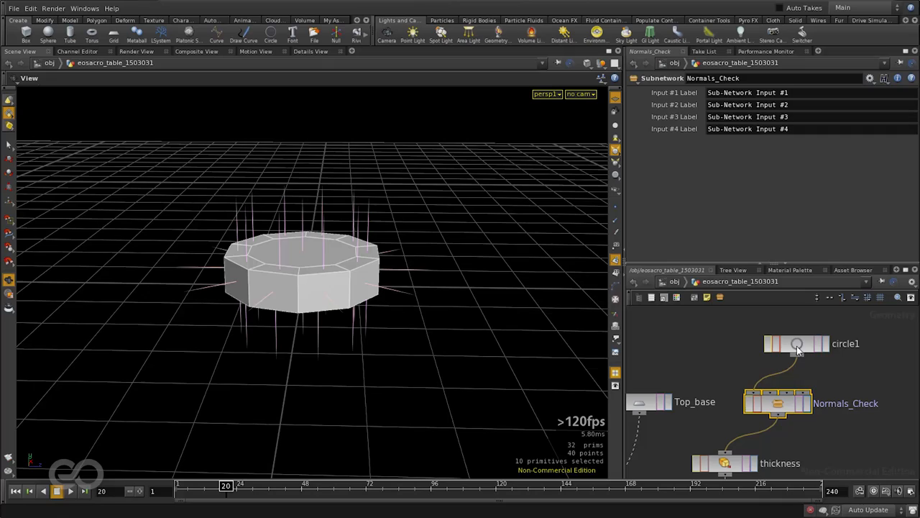
Set circle1's radius to ch("../ctrl/l_x")/2 and ch("../ctrl/l_z")/2.
{"action": "left_click", "coordinate": [796, 343]}
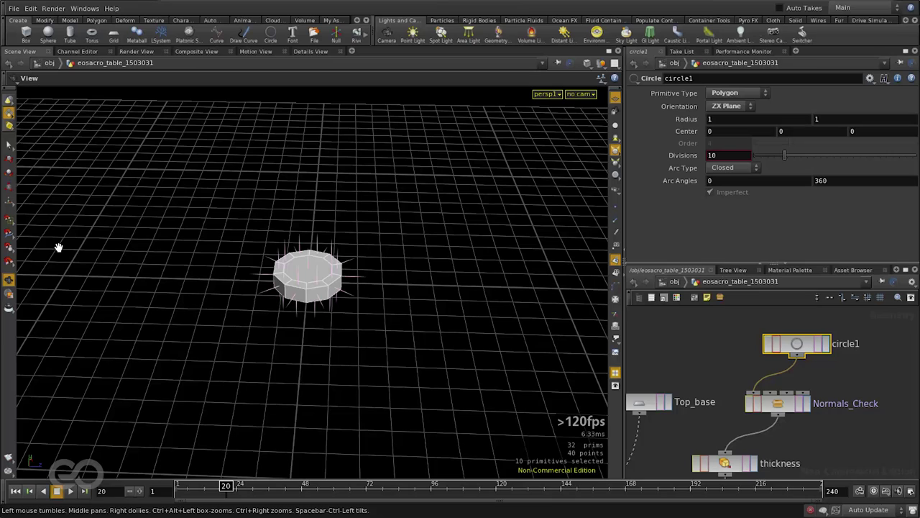
{"action": "mouse_move", "coordinate": [357, 256]}
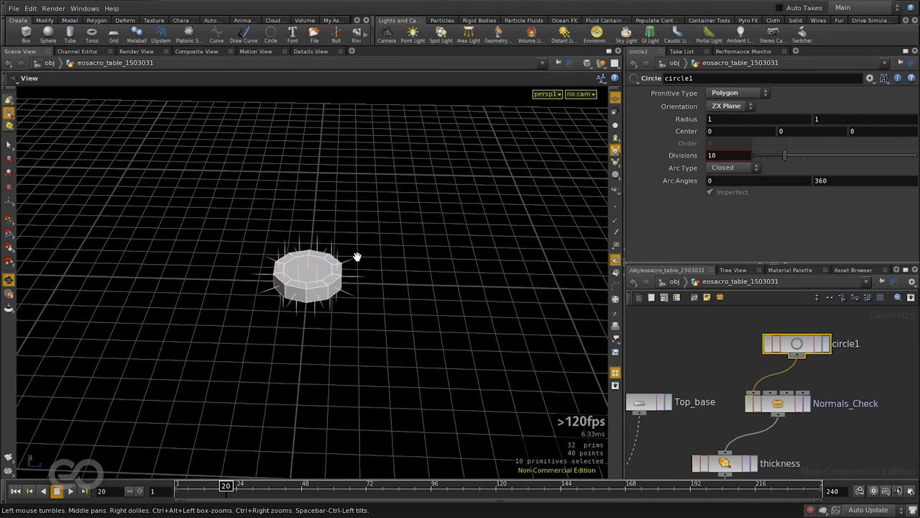
{"action": "mouse_move", "coordinate": [759, 119]}
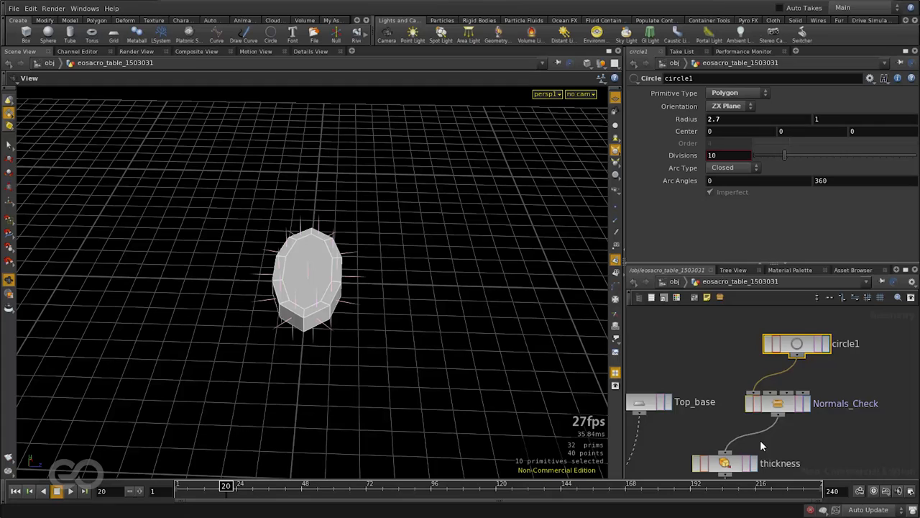
{"action": "right_click", "coordinate": [796, 343]}
{"action": "type", "text": "ch(\"../ctrl/l_x\")/2"}
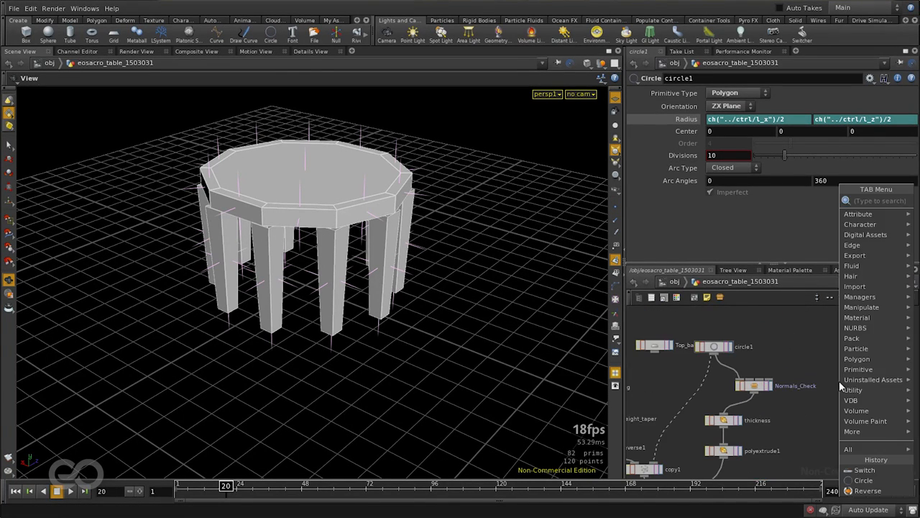
Add switch1 fed by Top_base and circle1 above Normals_Check, testing inputs 0 and 1.
{"action": "left_click", "coordinate": [865, 469]}
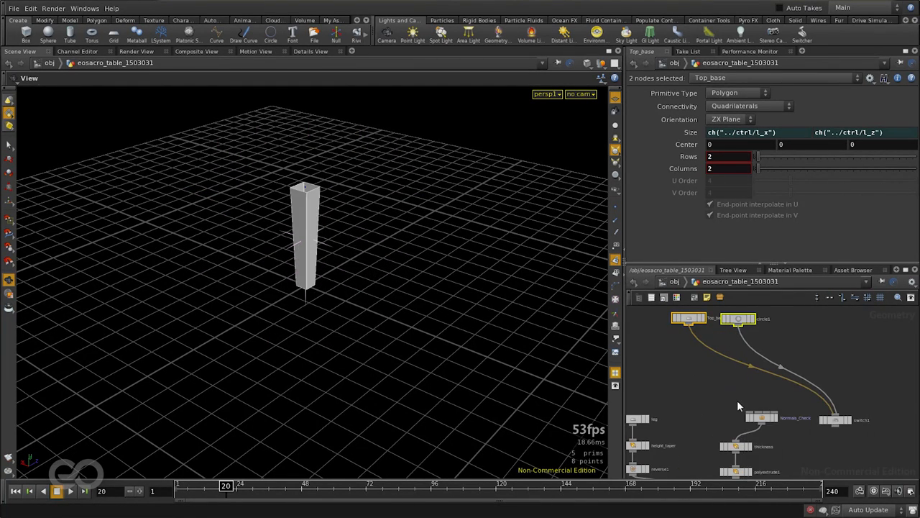
{"action": "left_click", "coordinate": [834, 419]}
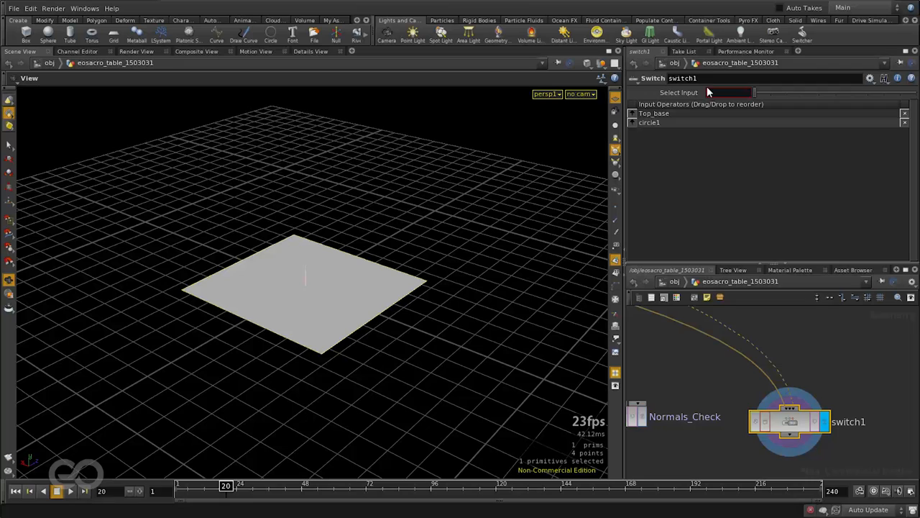
{"action": "left_click", "coordinate": [729, 92]}
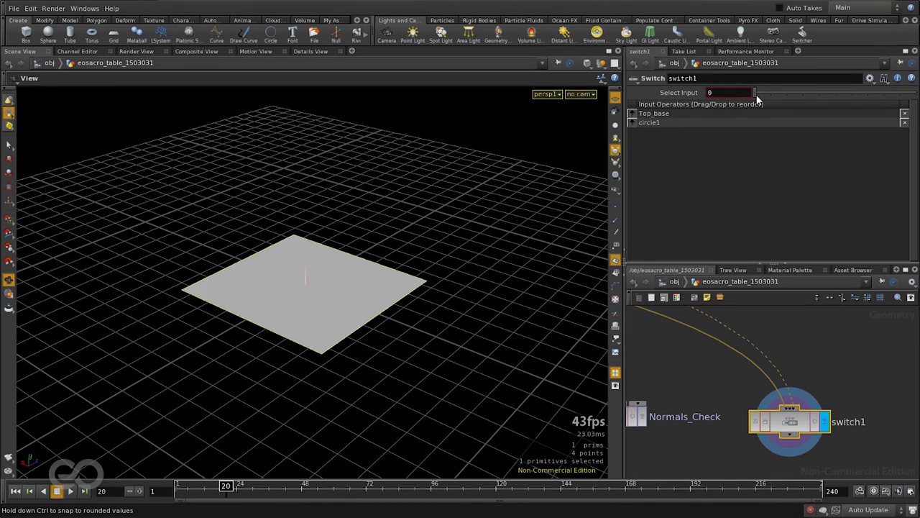
{"action": "left_click", "coordinate": [728, 92]}
{"action": "type", "text": "1"}
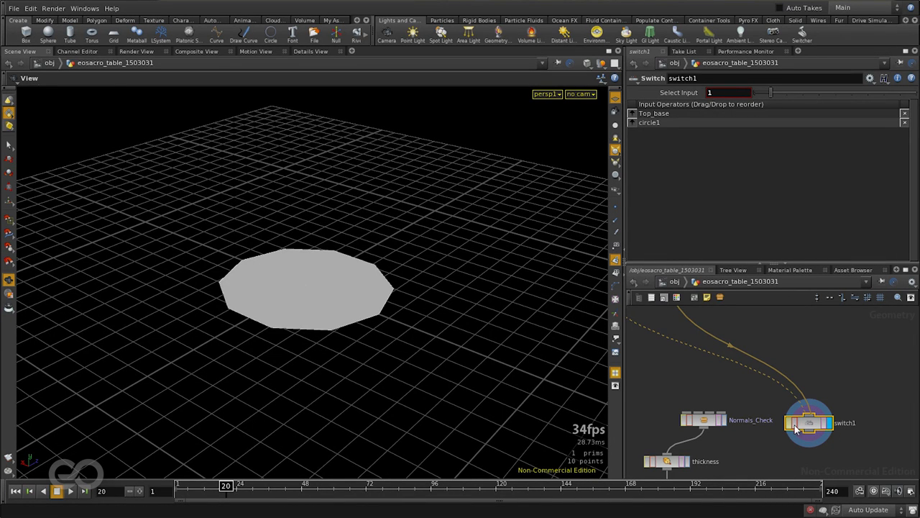
{"action": "left_click_drag", "start_coordinate": [809, 423], "coordinate": [679, 359]}
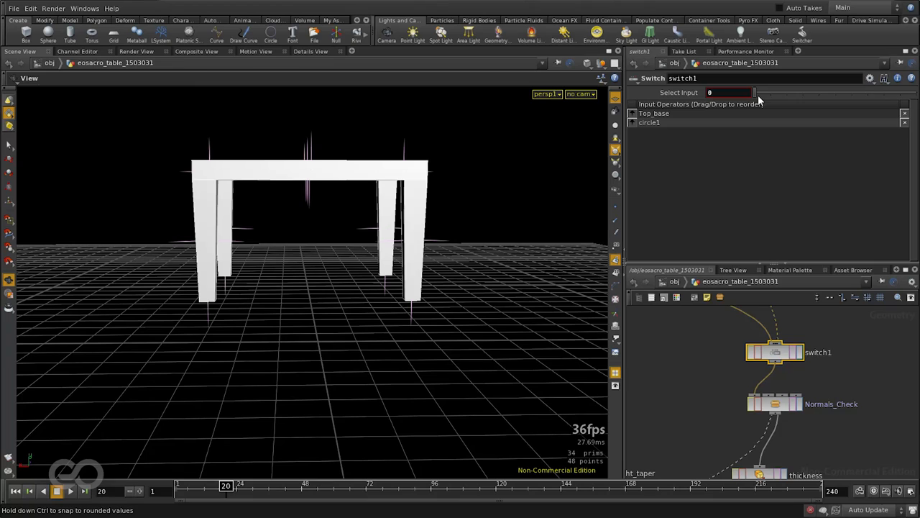
Go up to object level via obj in the network path.
{"action": "left_click", "coordinate": [762, 92]}
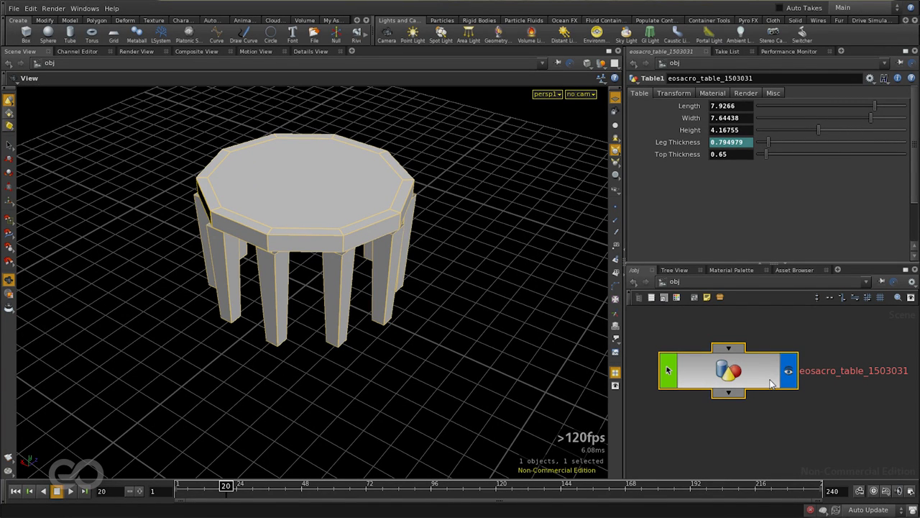
{"action": "mouse_move", "coordinate": [761, 382]}
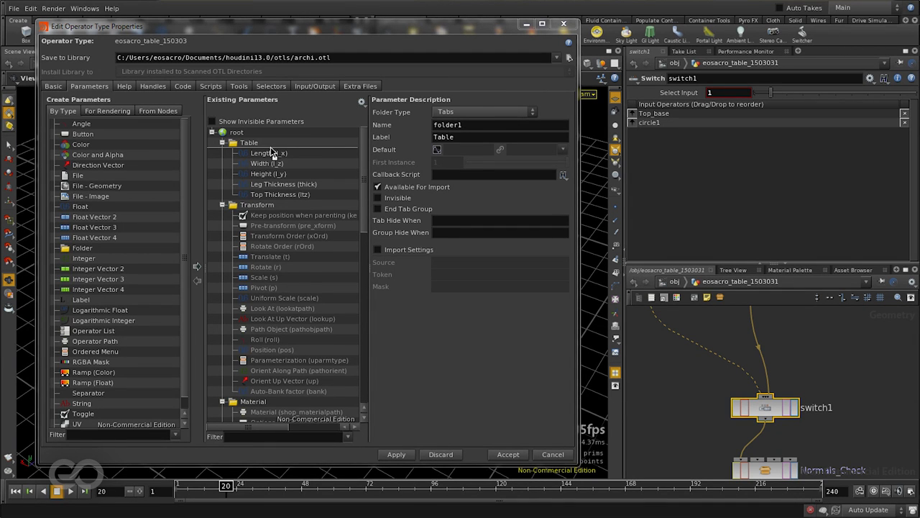
Add switch1's Select Input to the Table folder, apply, and make it an Ordered Menu.
{"action": "left_click", "coordinate": [279, 153]}
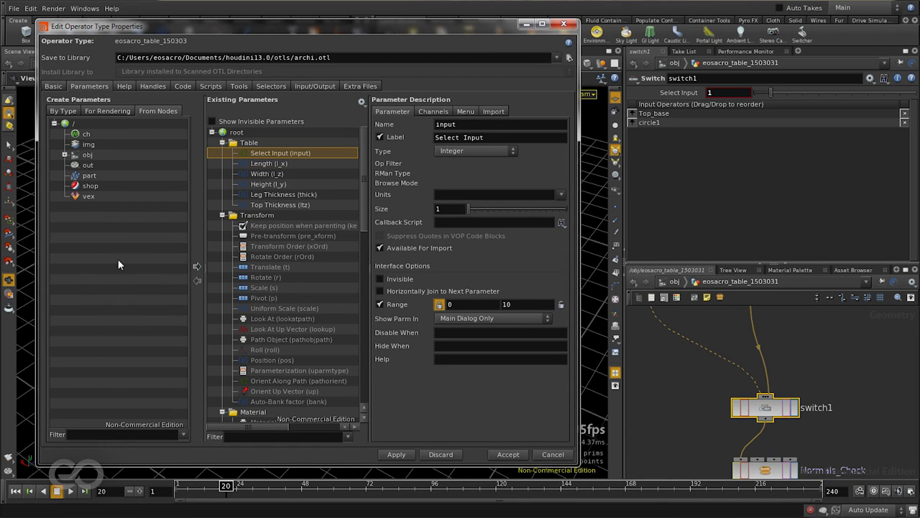
{"action": "left_click", "coordinate": [62, 110]}
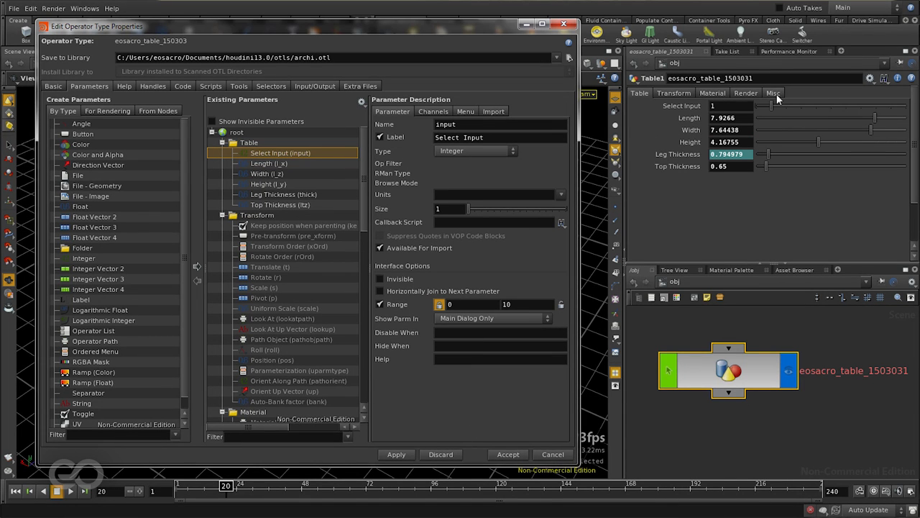
{"action": "mouse_move", "coordinate": [445, 24]}
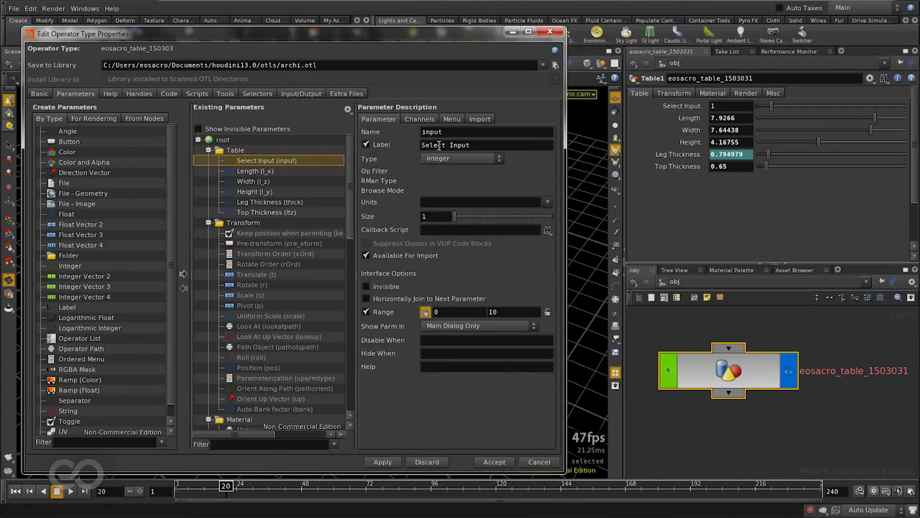
{"action": "left_click", "coordinate": [460, 158]}
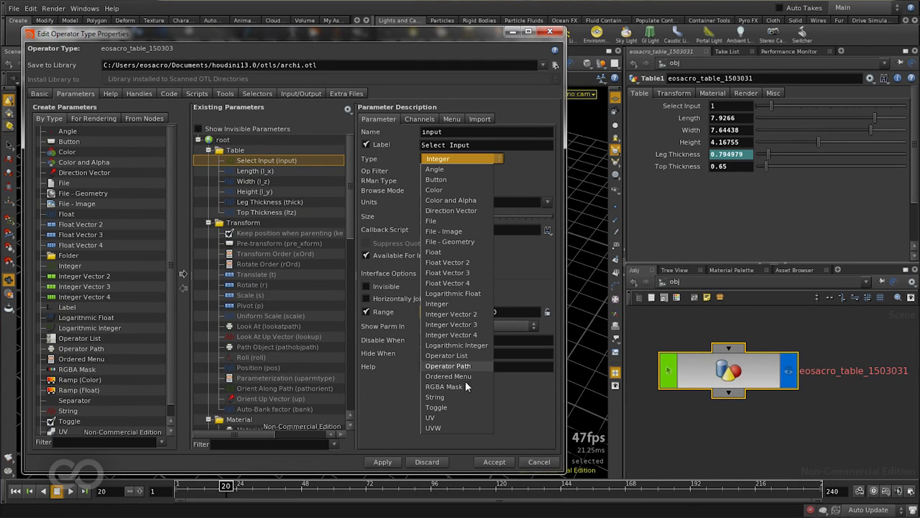
{"action": "mouse_move", "coordinate": [448, 375]}
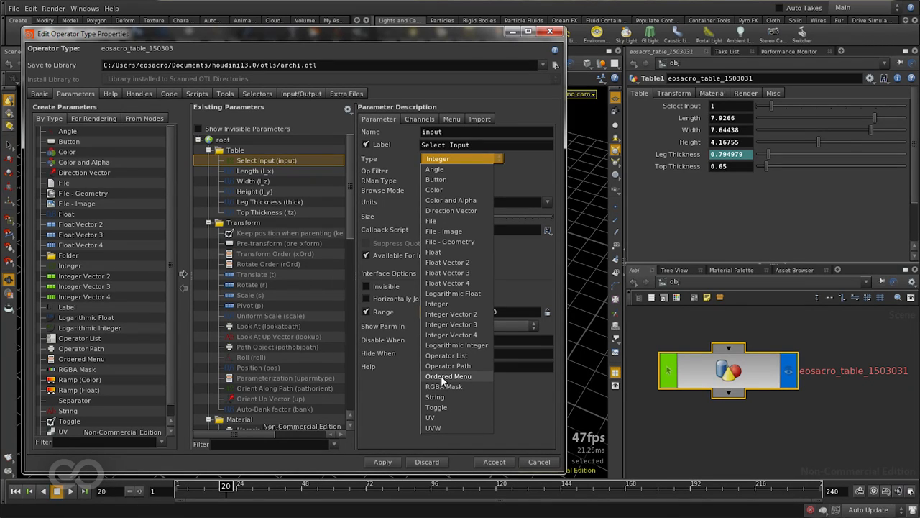
{"action": "left_click", "coordinate": [447, 376]}
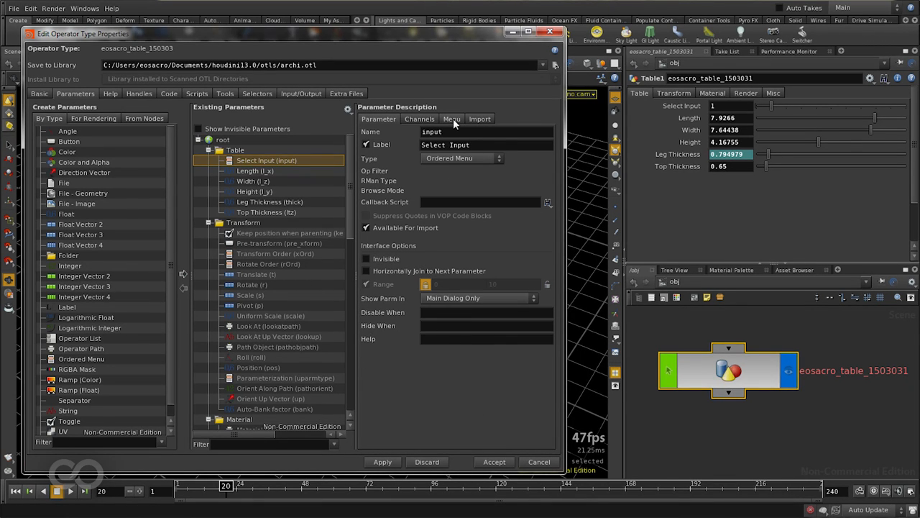
Enter menu tokens 0 'Rectangular' and 1 'Circular' for Select Input.
{"action": "left_click", "coordinate": [451, 118]}
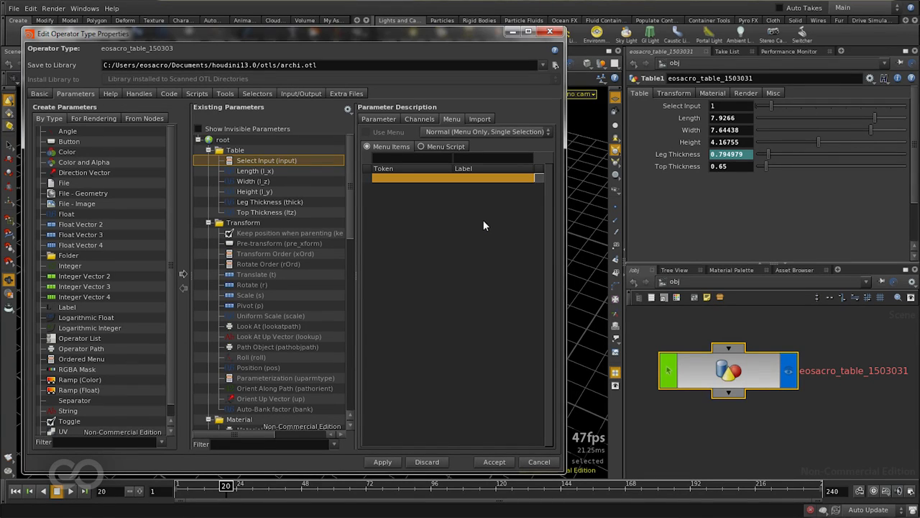
{"action": "left_click", "coordinate": [765, 408]}
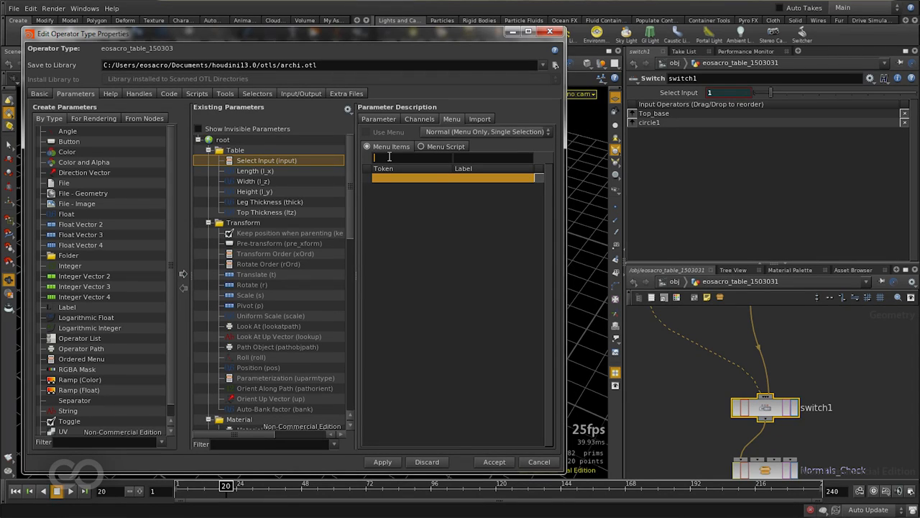
{"action": "type", "text": "0"}
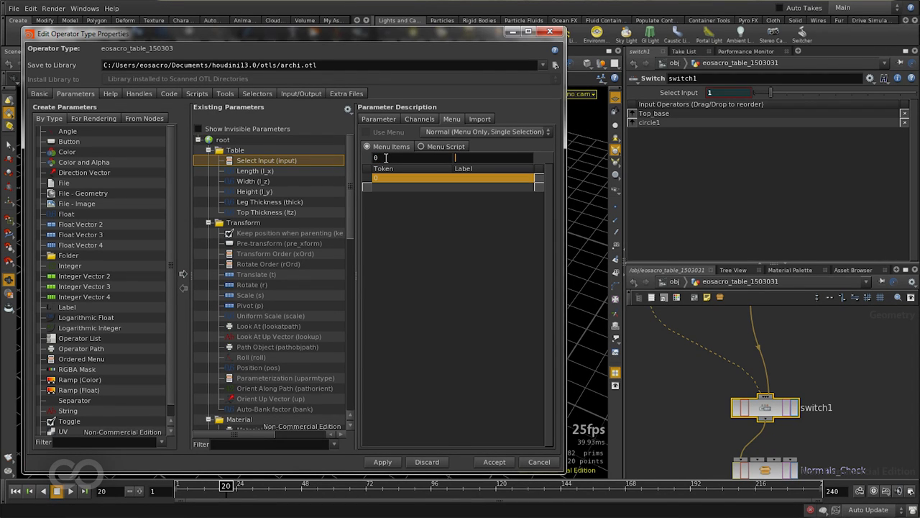
{"action": "type", "text": "R"}
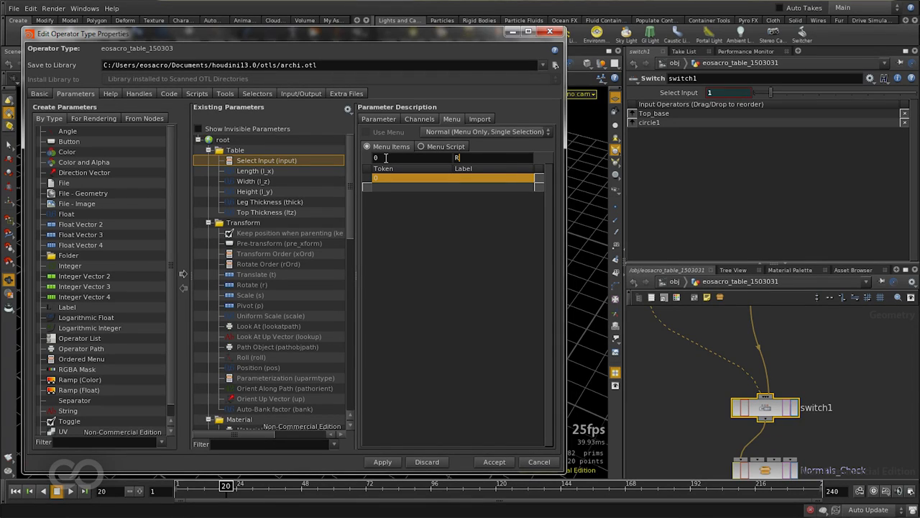
{"action": "type", "text": "Rectangular"}
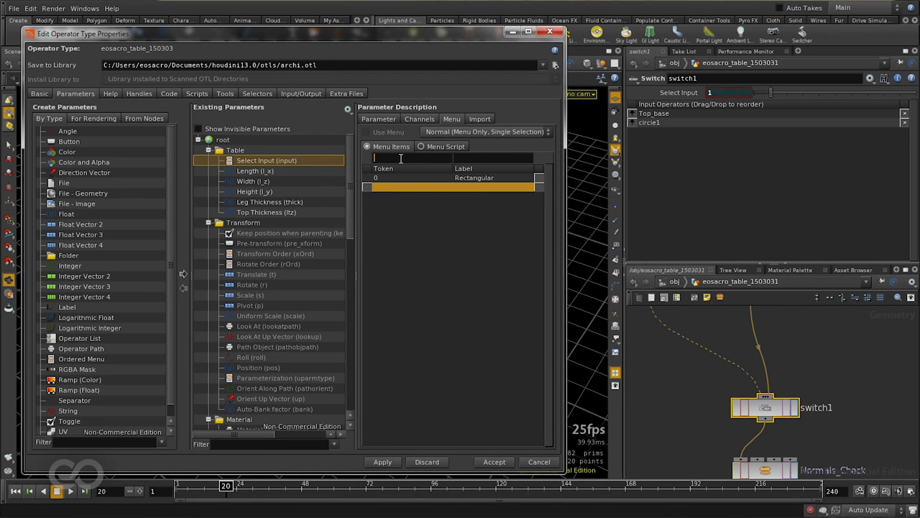
{"action": "type", "text": "1"}
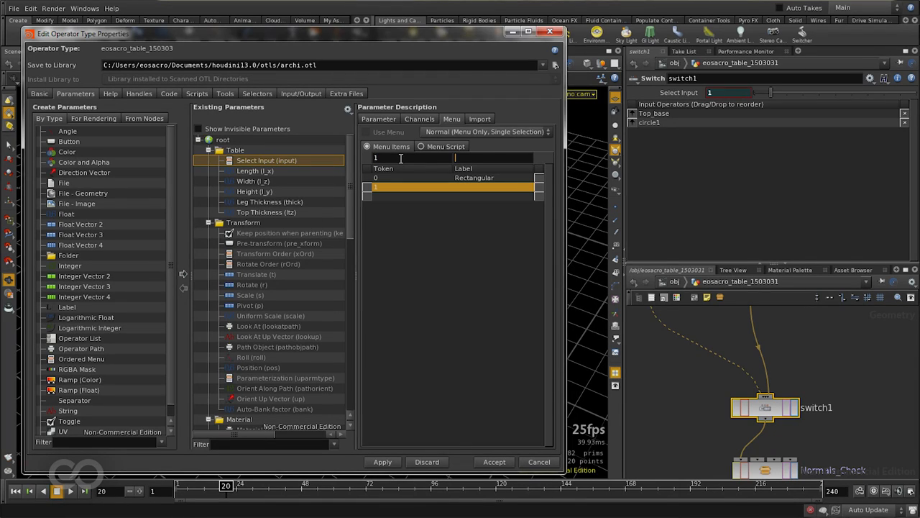
{"action": "type", "text": "Circular"}
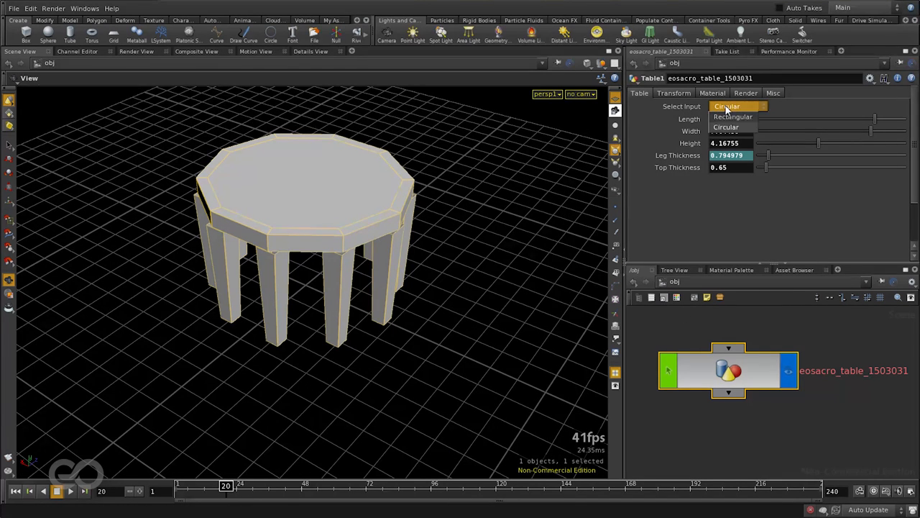
{"action": "left_click", "coordinate": [725, 126]}
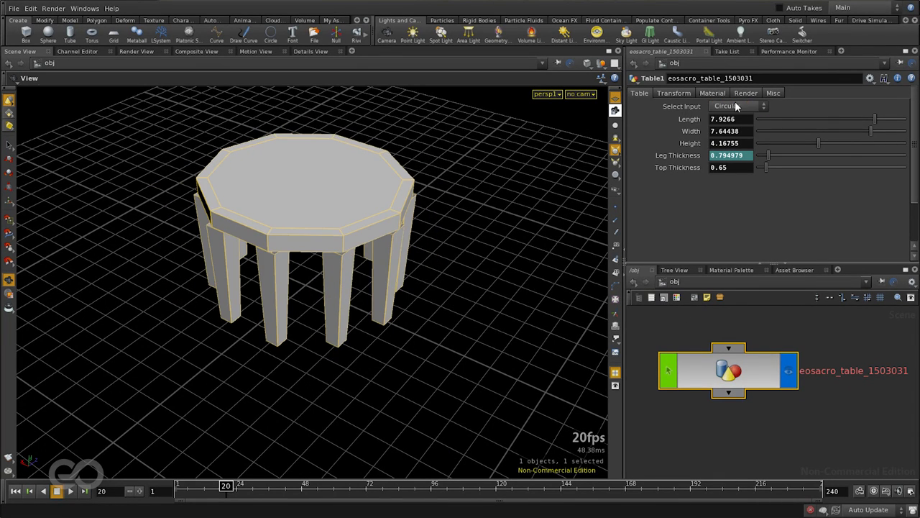
{"action": "left_click", "coordinate": [737, 106]}
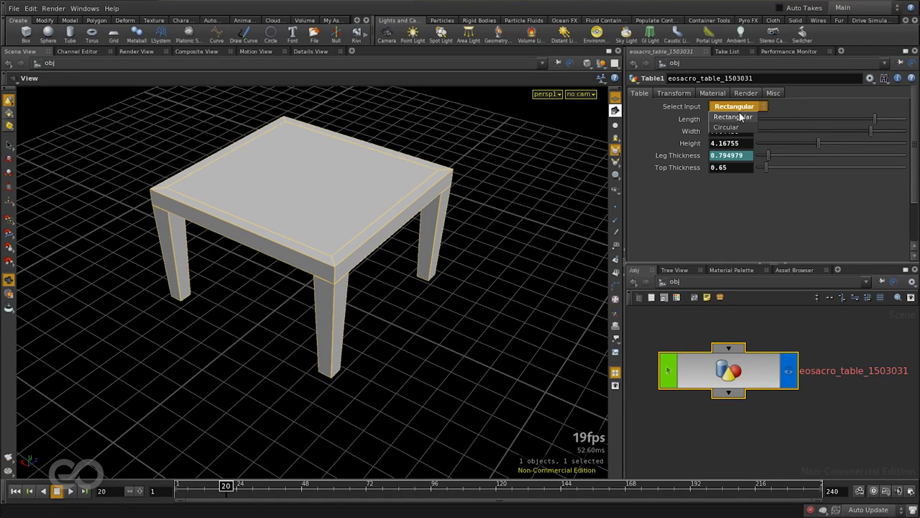
{"action": "left_click", "coordinate": [726, 127]}
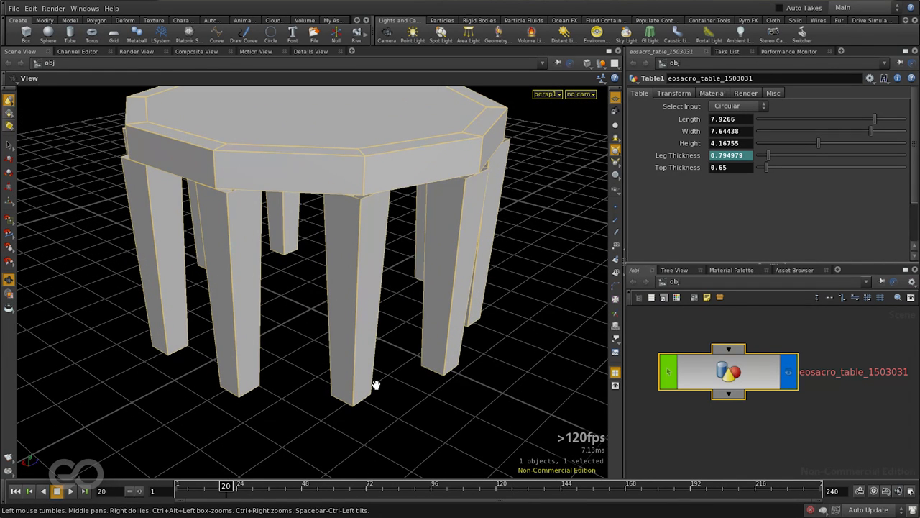
{"action": "mouse_move", "coordinate": [327, 379]}
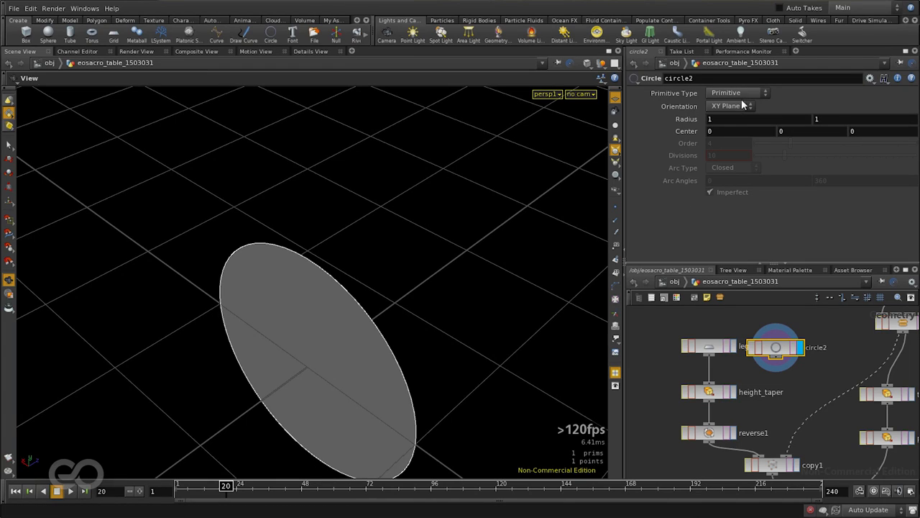
Make circle2 a ZX-plane polygon with radius ch("../ctrl/thick")/2.
{"action": "left_click", "coordinate": [736, 93]}
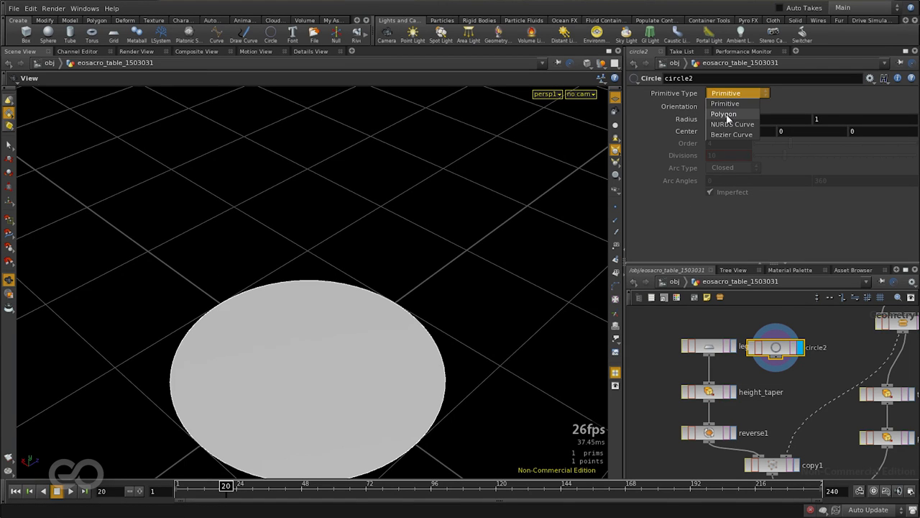
{"action": "left_click", "coordinate": [723, 113]}
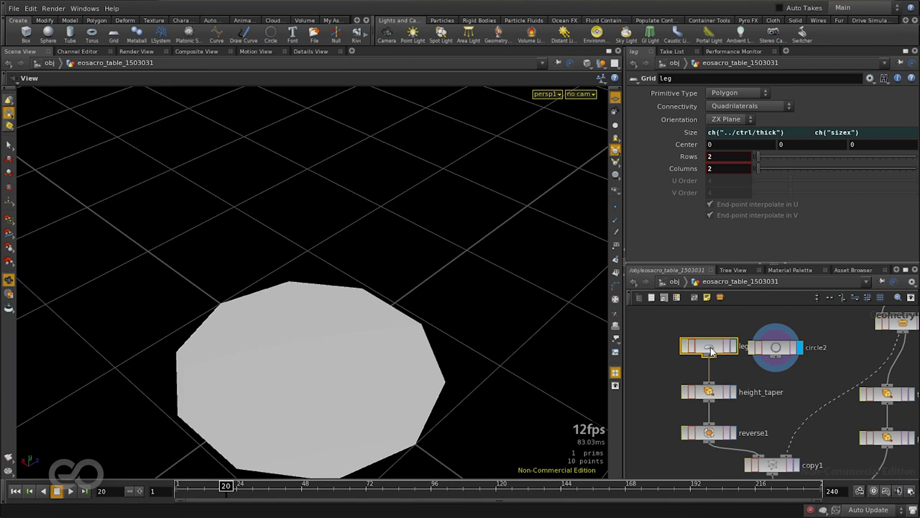
{"action": "left_click", "coordinate": [708, 347]}
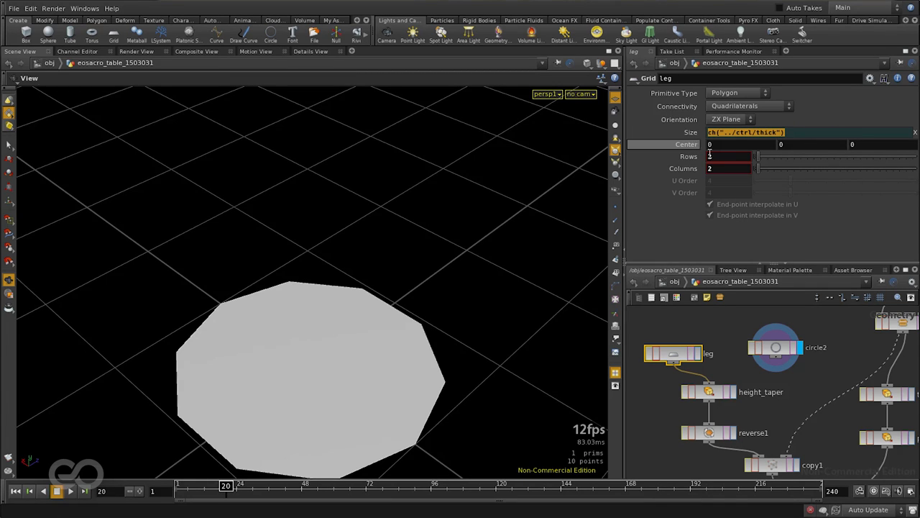
{"action": "left_click", "coordinate": [776, 347]}
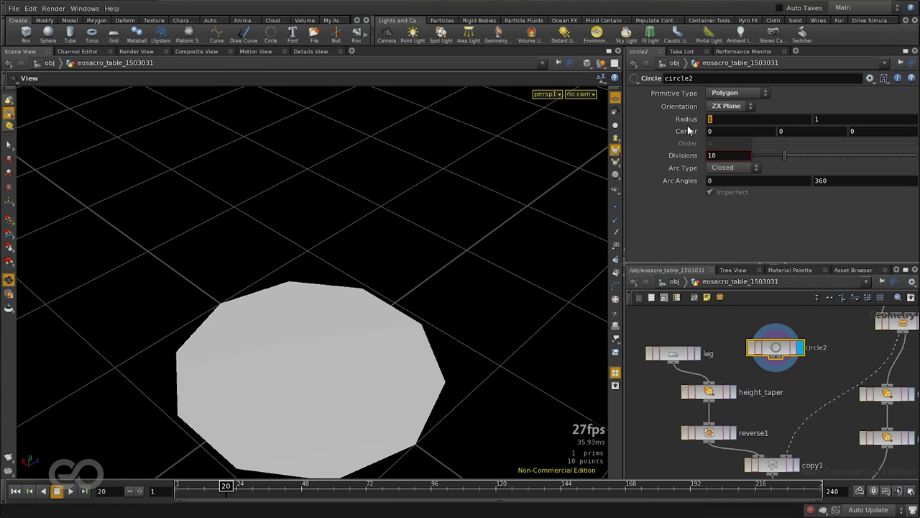
{"action": "type", "text": "ch(\"../ctrl/thick\")/2"}
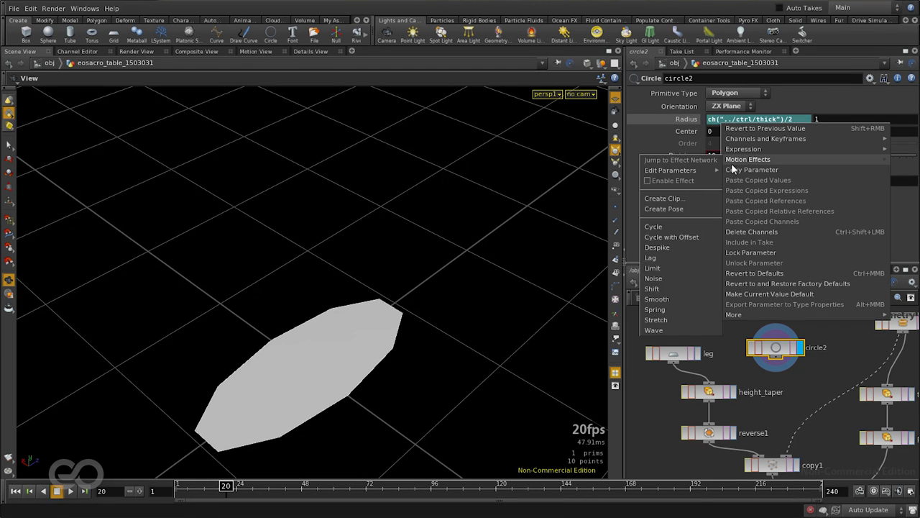
{"action": "left_click", "coordinate": [758, 180]}
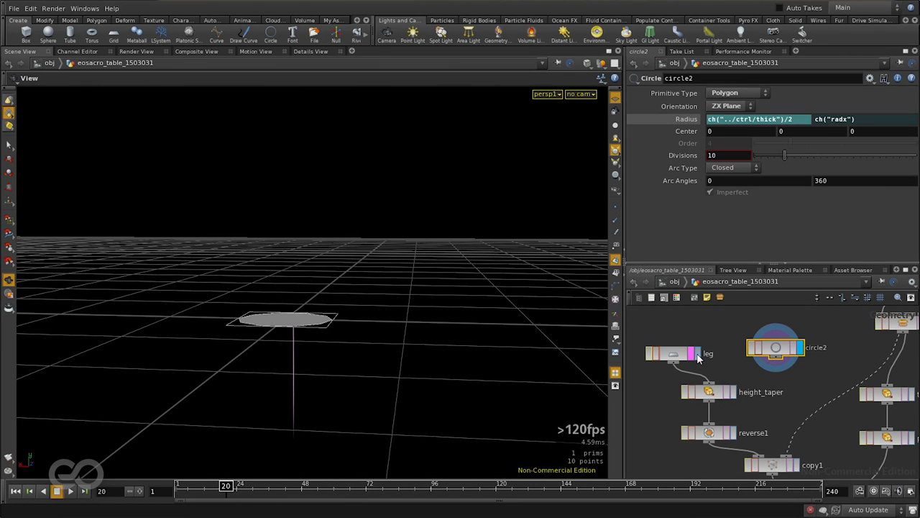
{"action": "left_click", "coordinate": [672, 353]}
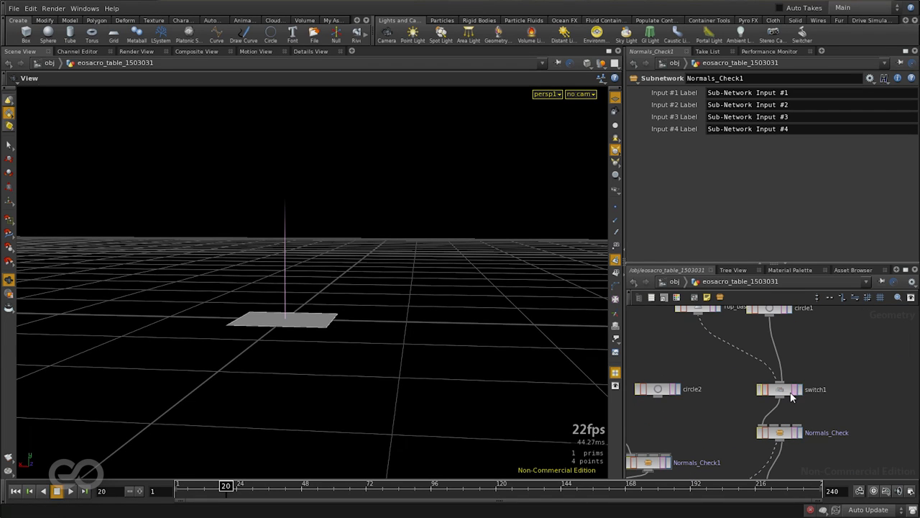
Create switch2 as a reference copy of switch1 and place it in the network.
{"action": "left_click", "coordinate": [779, 389]}
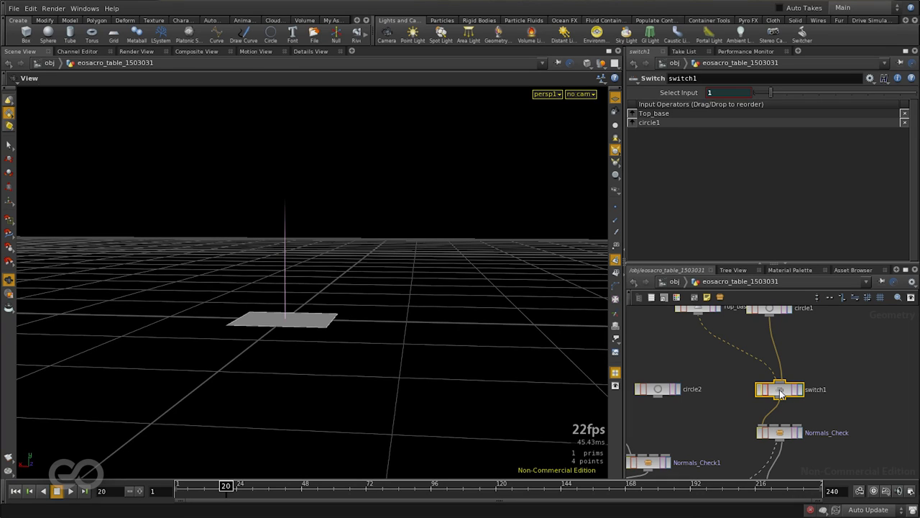
{"action": "right_click", "coordinate": [780, 389]}
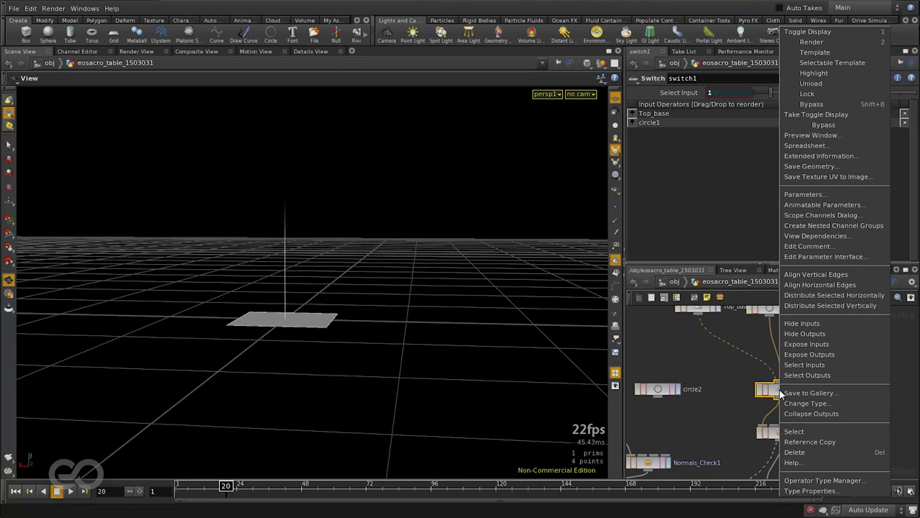
{"action": "mouse_move", "coordinate": [805, 441]}
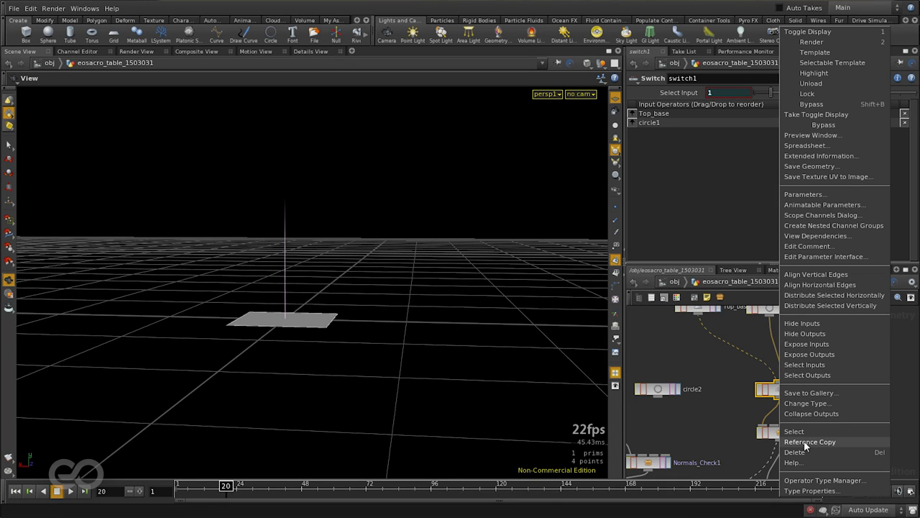
{"action": "left_click", "coordinate": [810, 442]}
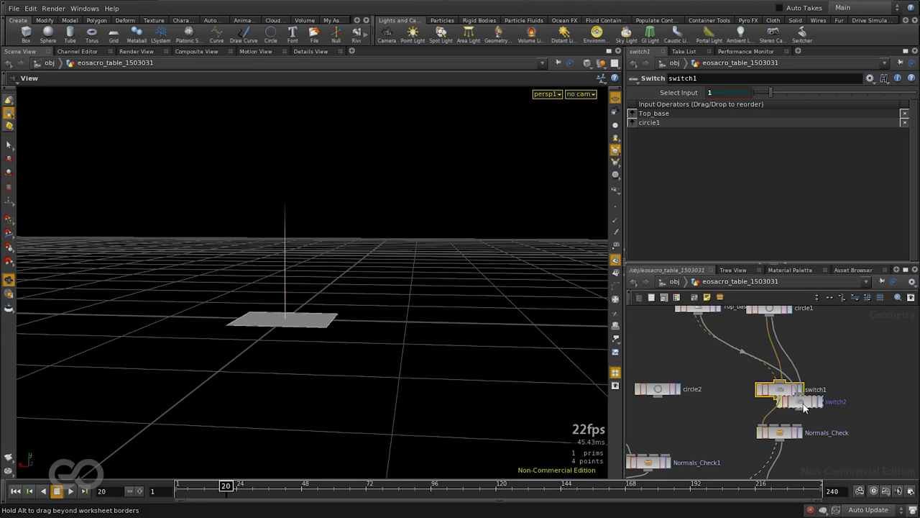
{"action": "left_click", "coordinate": [855, 399]}
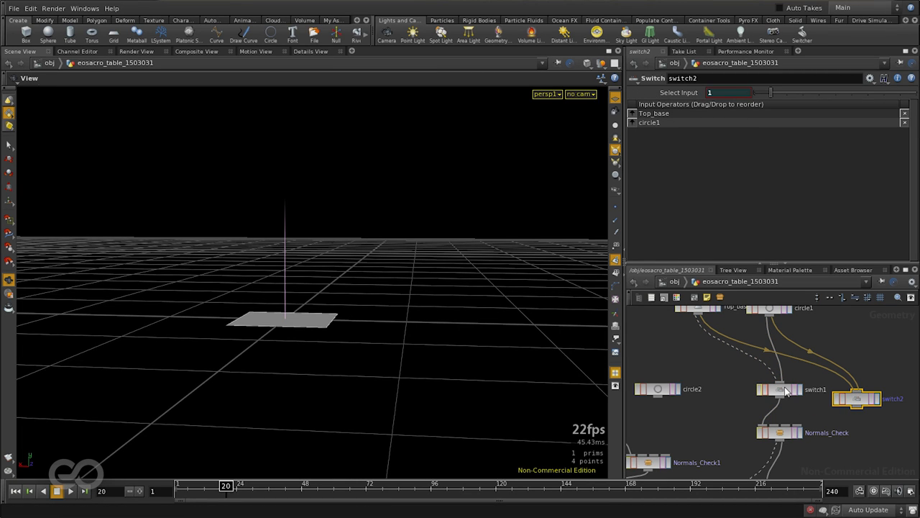
Rewire switch2 to choose between the leg grid and circle2, then return to scene level.
{"action": "left_click", "coordinate": [780, 389]}
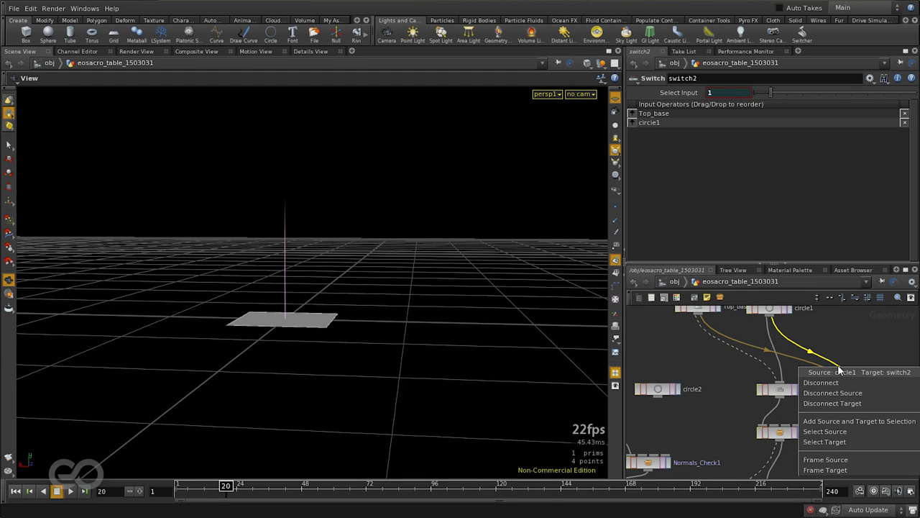
{"action": "left_click", "coordinate": [820, 381]}
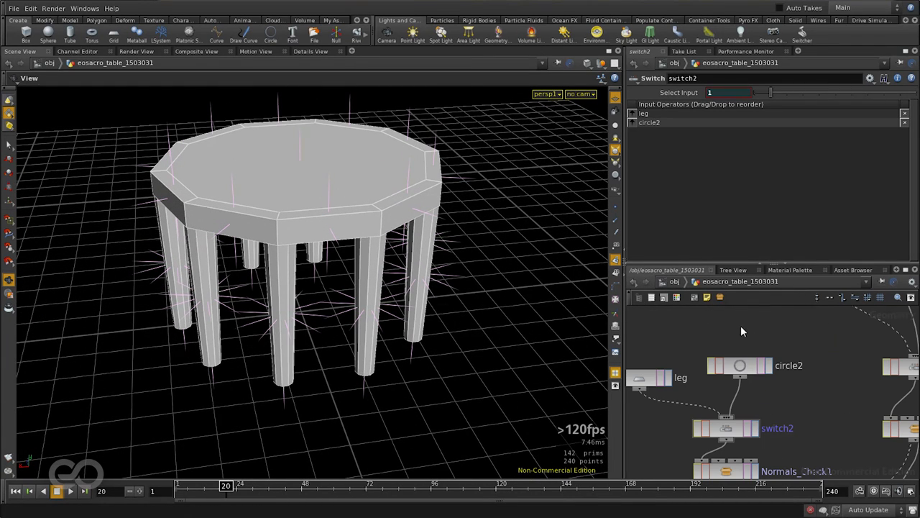
{"action": "left_click", "coordinate": [739, 366]}
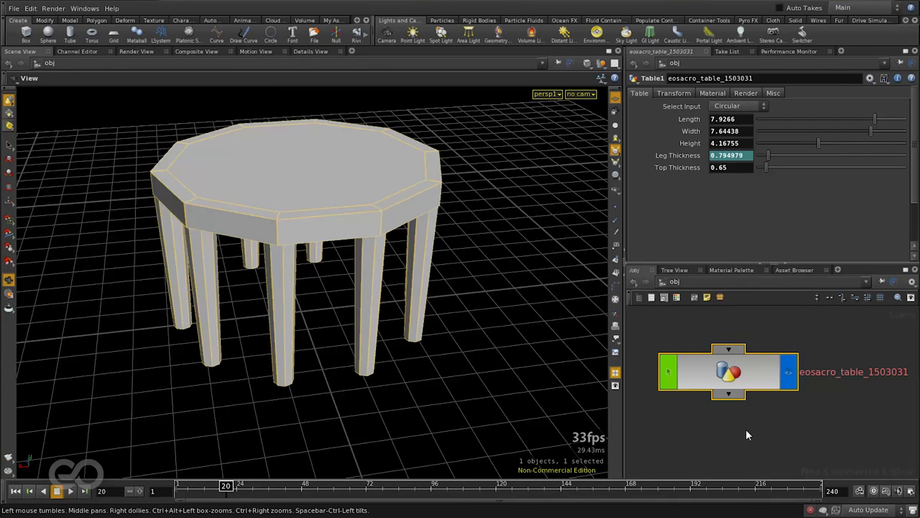
{"action": "left_click", "coordinate": [737, 106]}
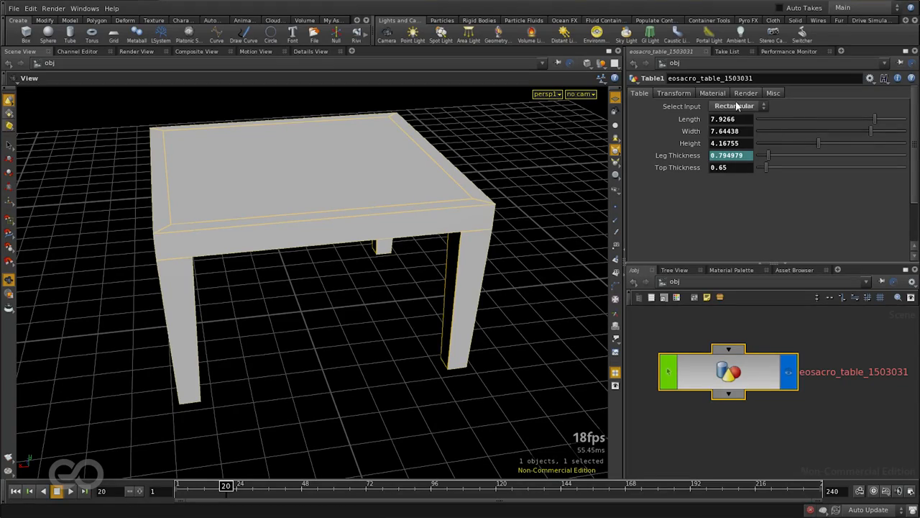
{"action": "left_click", "coordinate": [737, 106]}
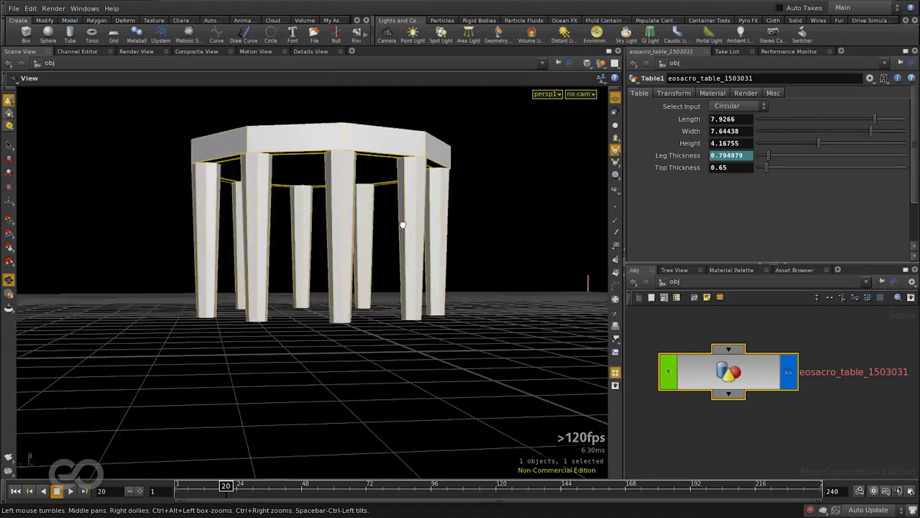
{"action": "left_click_drag", "start_coordinate": [402, 225], "coordinate": [328, 282]}
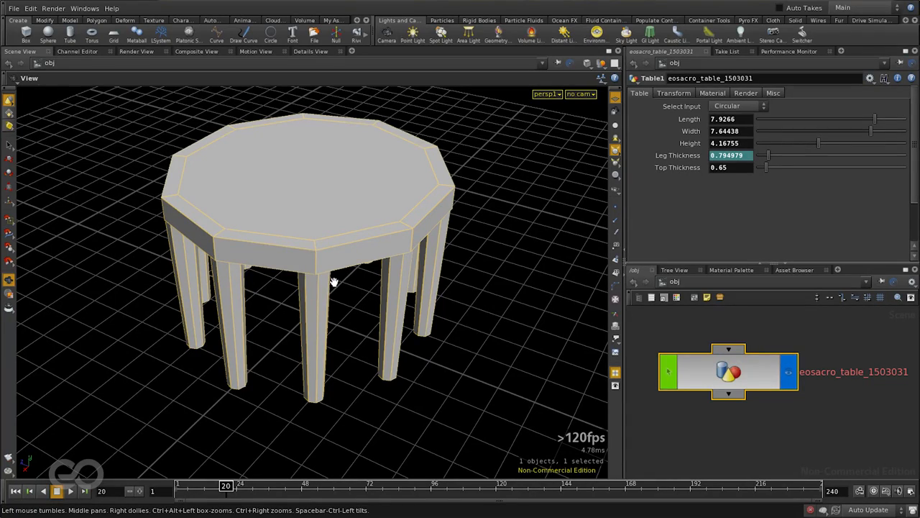
{"action": "left_click_drag", "start_coordinate": [333, 280], "coordinate": [359, 318]}
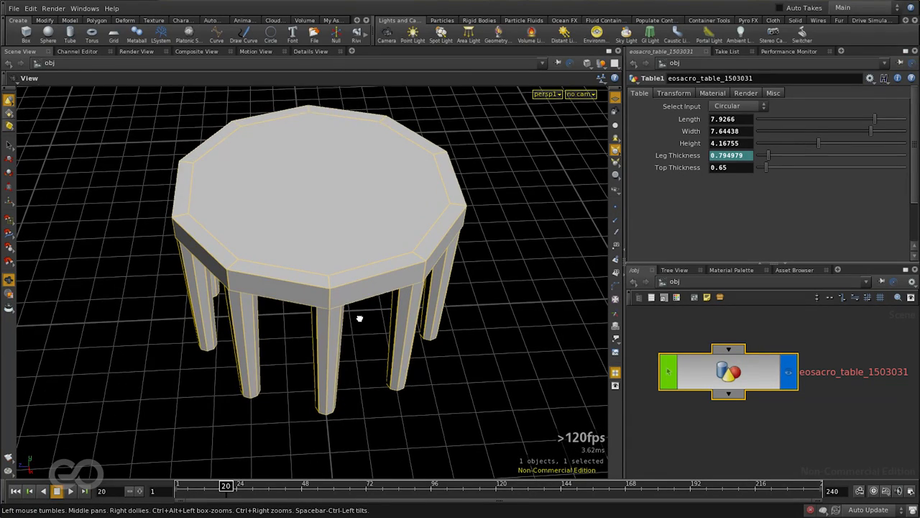
{"action": "left_click_drag", "start_coordinate": [359, 318], "coordinate": [391, 278]}
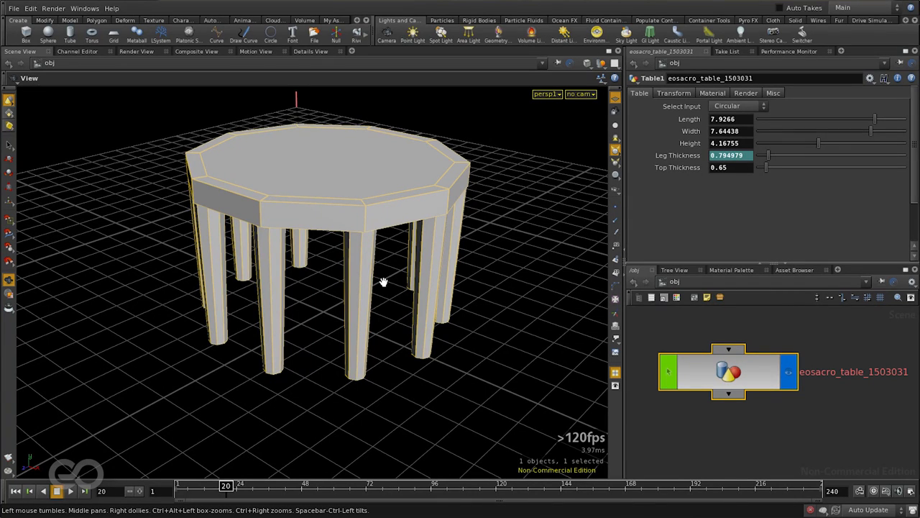
{"action": "mouse_move", "coordinate": [401, 201]}
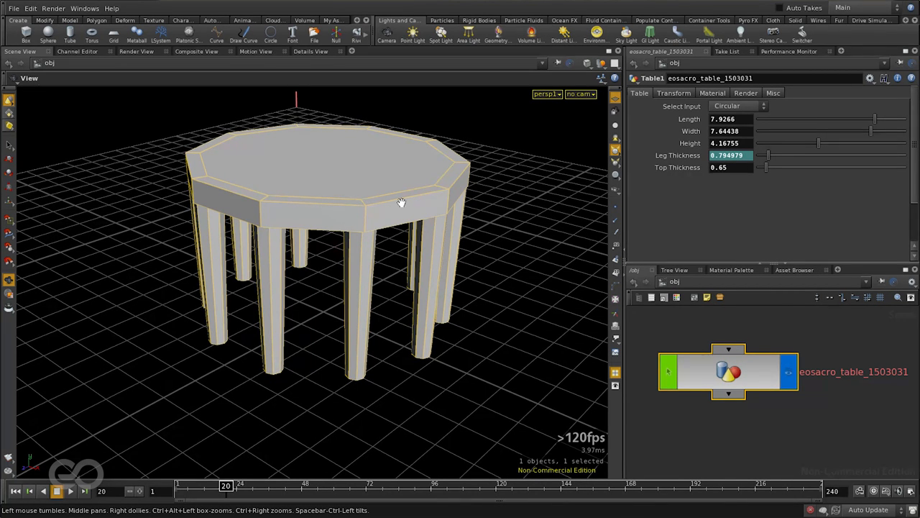
{"action": "mouse_move", "coordinate": [413, 297]}
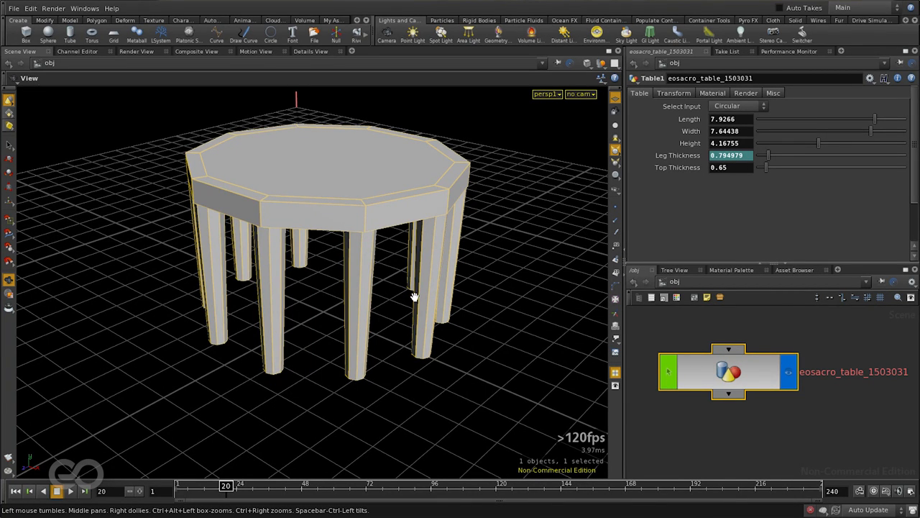